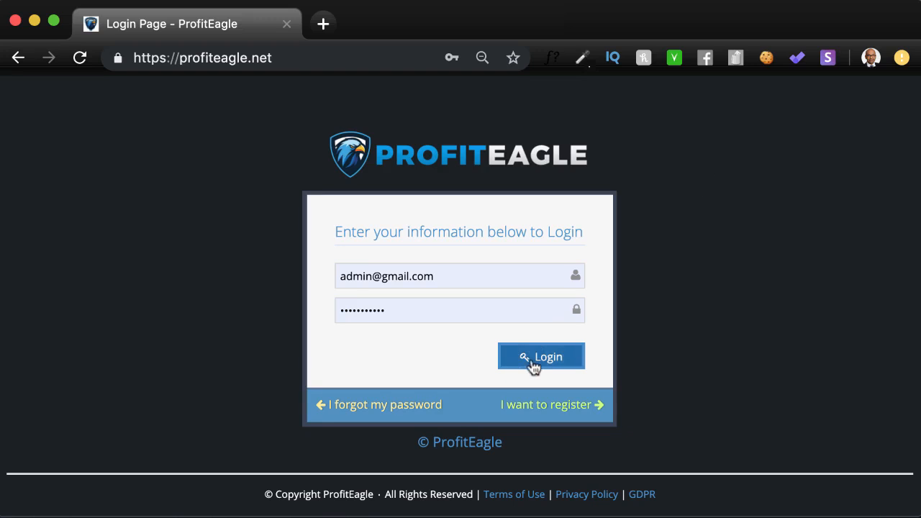
# Submit the login credentials to reach the admin dashboard with its leads and email charts.
pyautogui.click(540, 356)
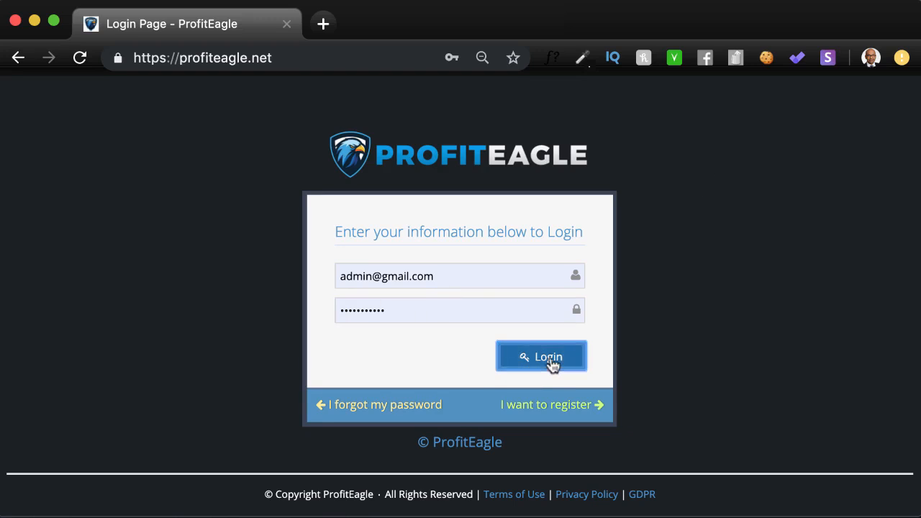
pyautogui.click(541, 357)
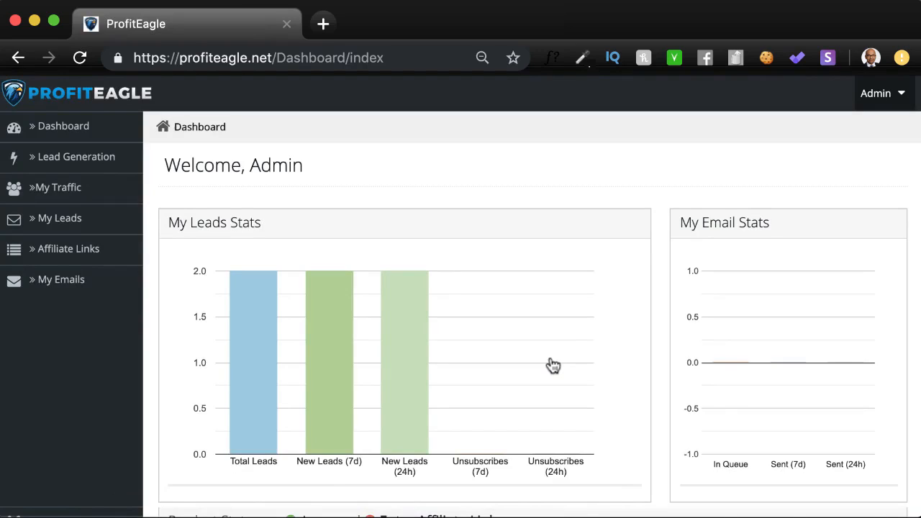
pyautogui.moveTo(307, 248)
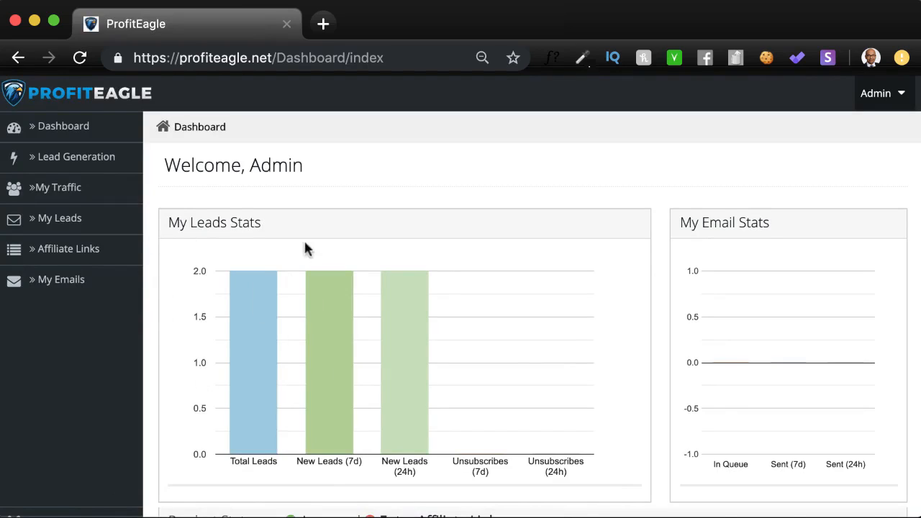
pyautogui.moveTo(215, 512)
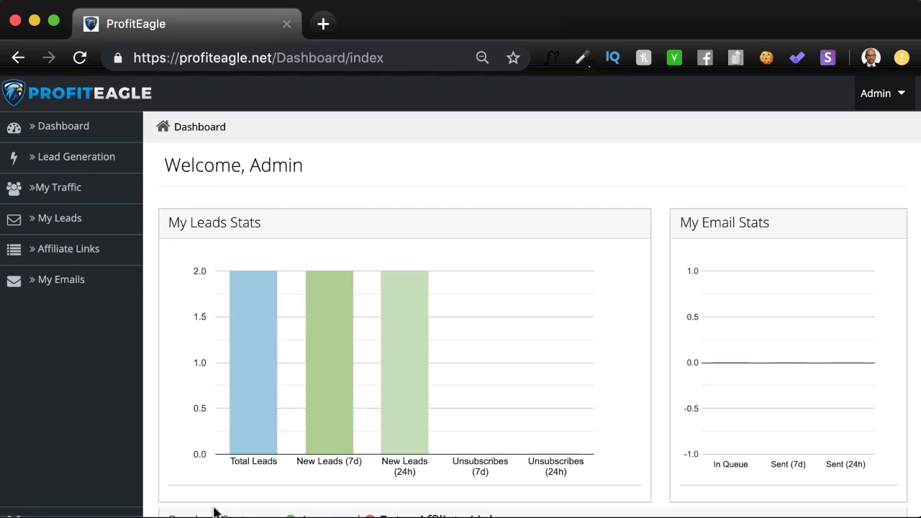
pyautogui.moveTo(485, 503)
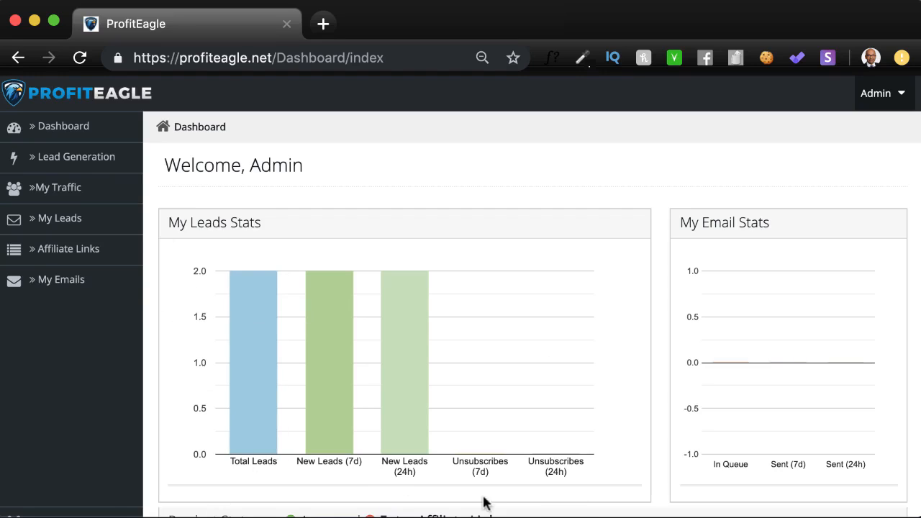
pyautogui.moveTo(541, 480)
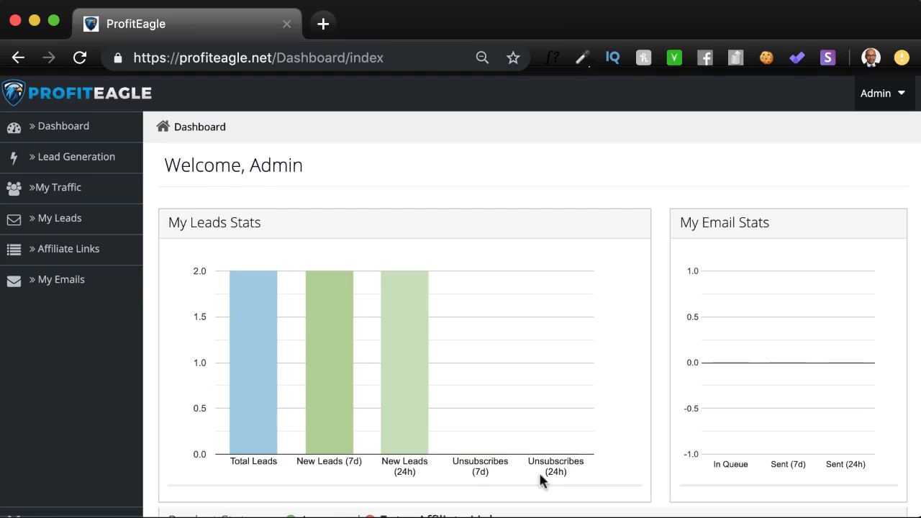
pyautogui.moveTo(460, 495)
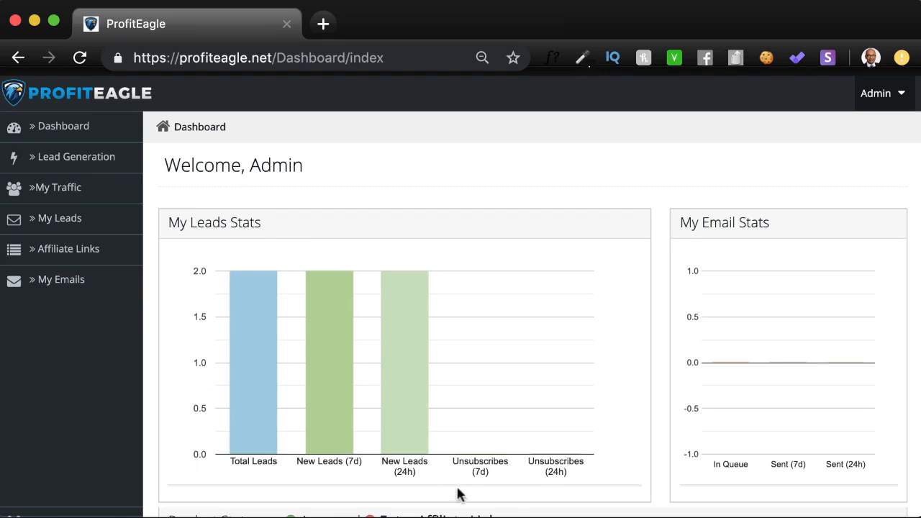
pyautogui.moveTo(661, 282)
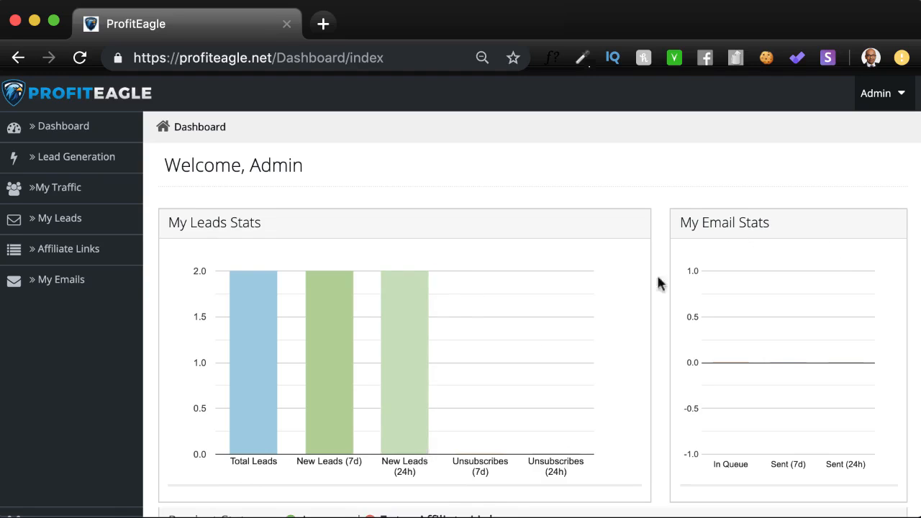
pyautogui.moveTo(765, 264)
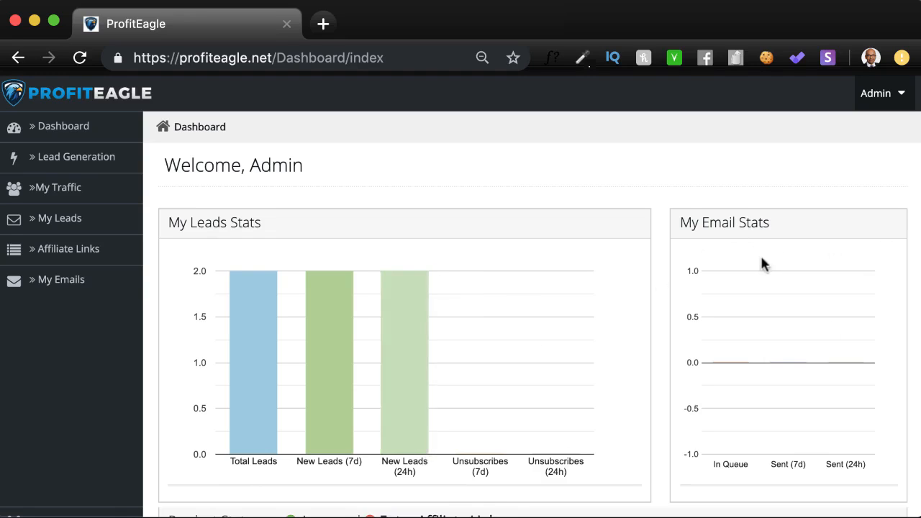
pyautogui.scroll(-3)
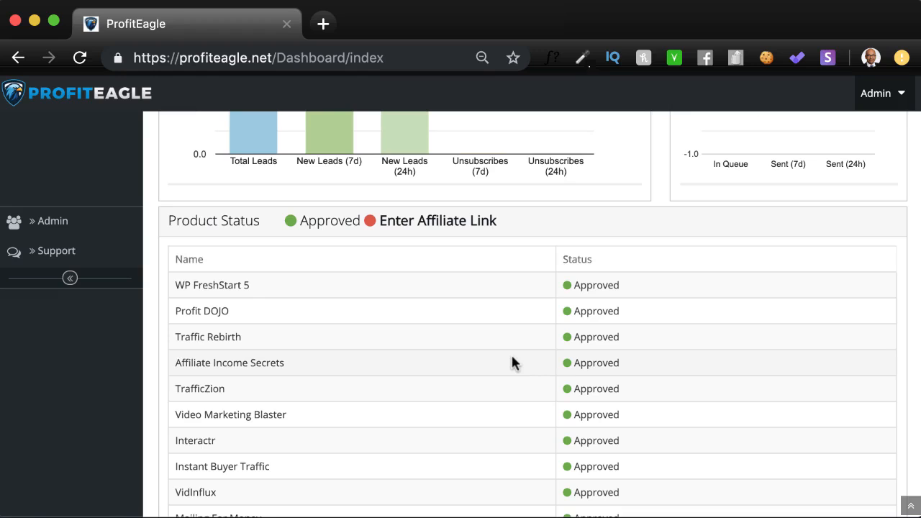
pyautogui.scroll(-3)
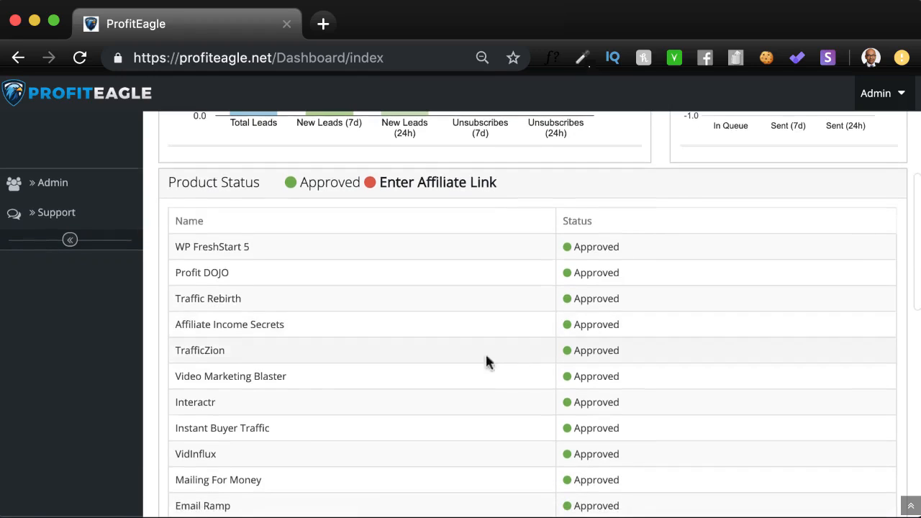
pyautogui.scroll(-3)
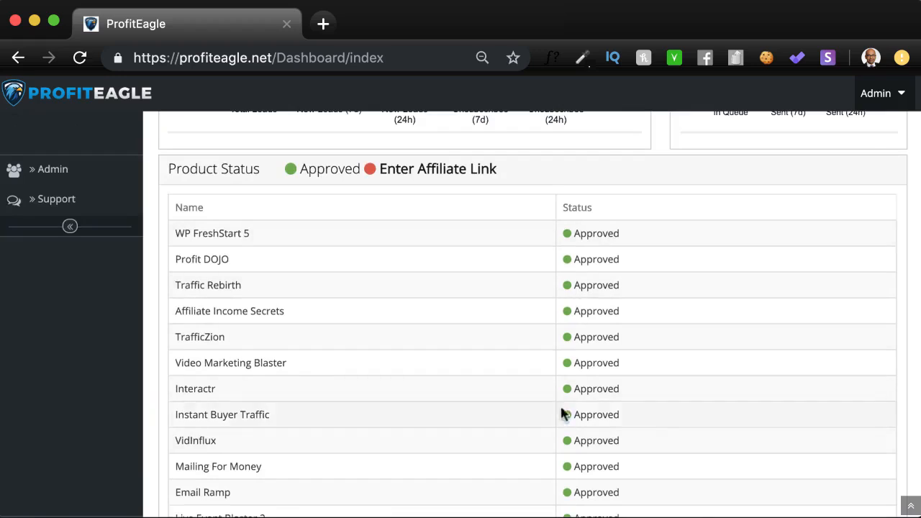
pyautogui.moveTo(342, 368)
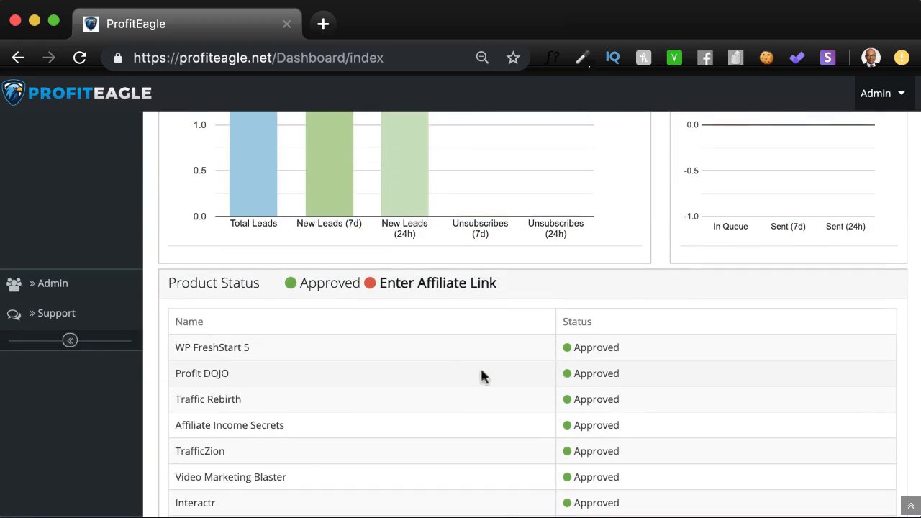
pyautogui.scroll(-3)
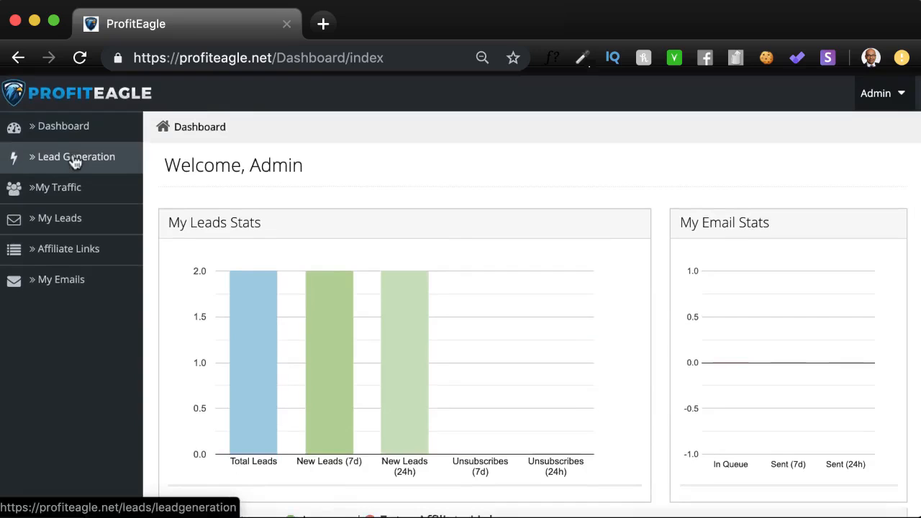
# View the Profile page, then the Email & Other Settings page from the Admin menu.
pyautogui.click(878, 93)
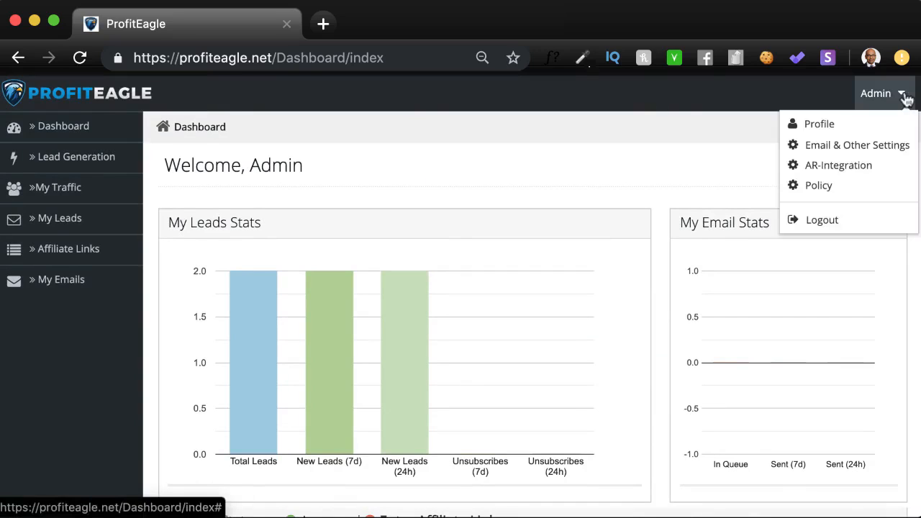
pyautogui.click(819, 123)
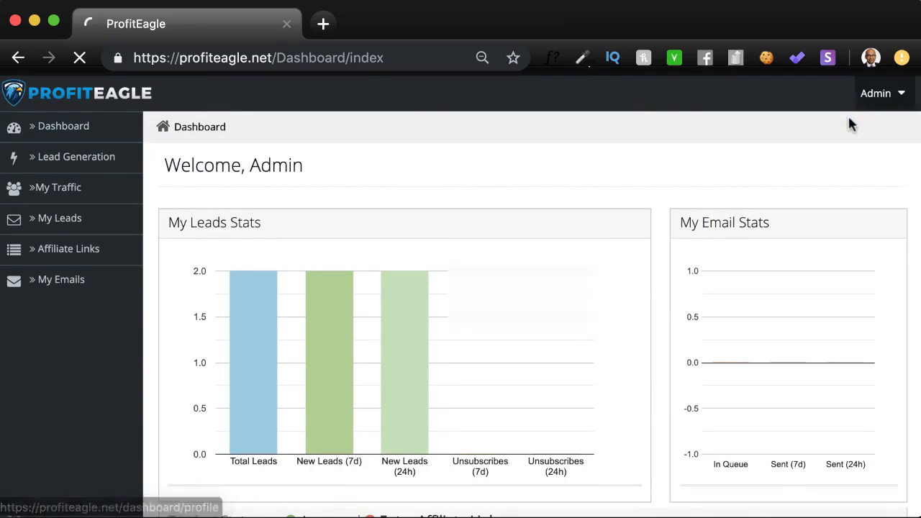
pyautogui.click(876, 93)
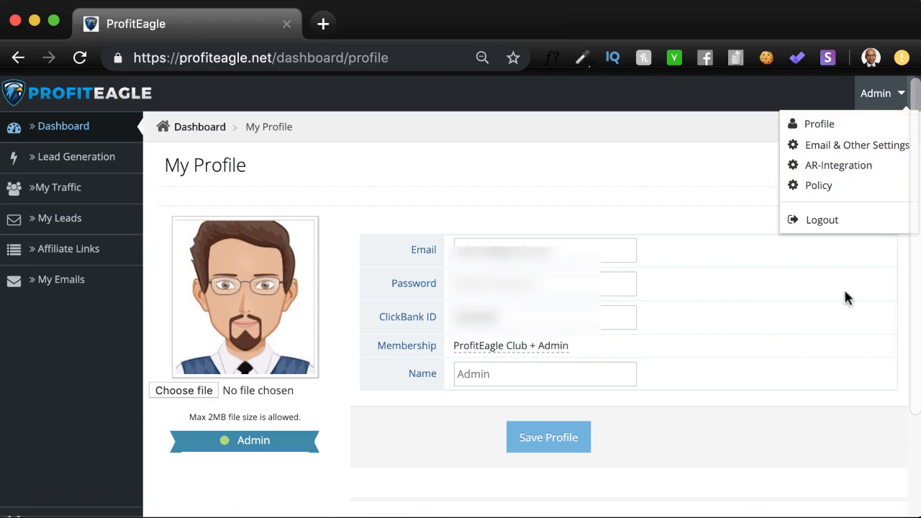
pyautogui.moveTo(857, 144)
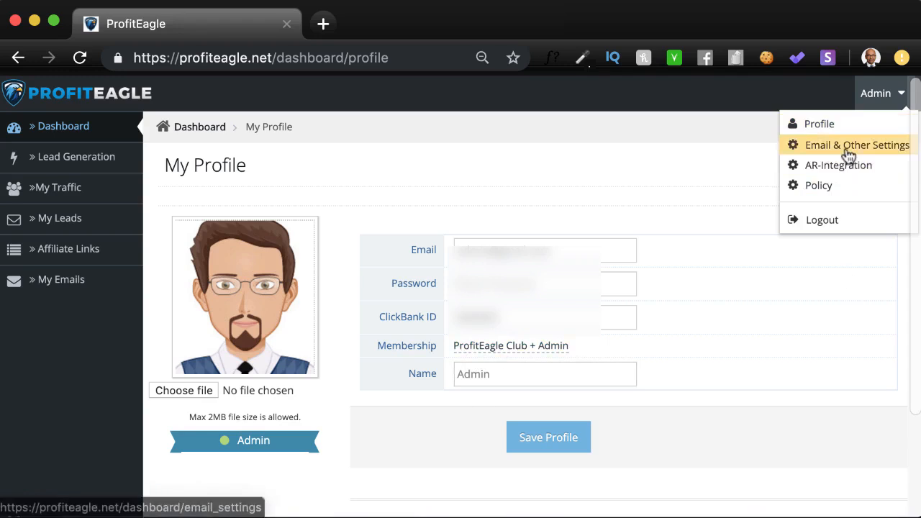
pyautogui.click(857, 145)
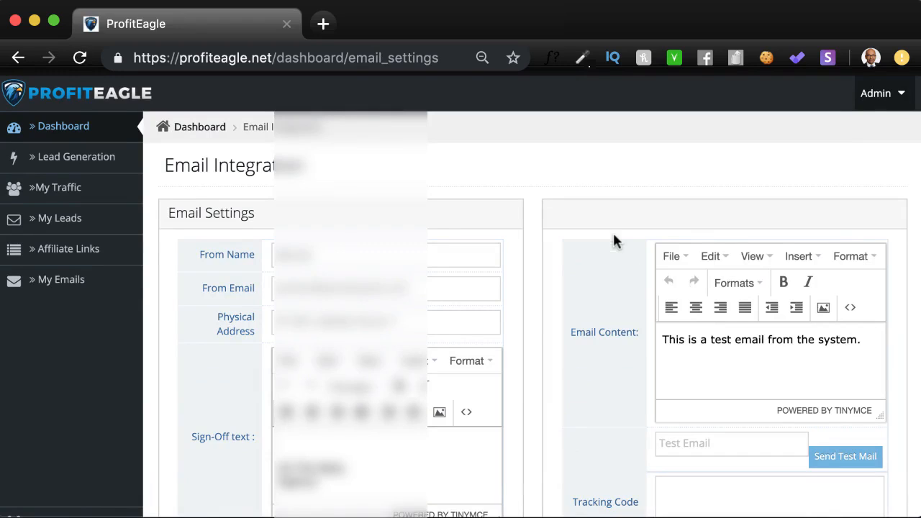
# Scroll through the MailChimp AR-Integration settings, then go to the Lead Magnets page.
pyautogui.click(876, 93)
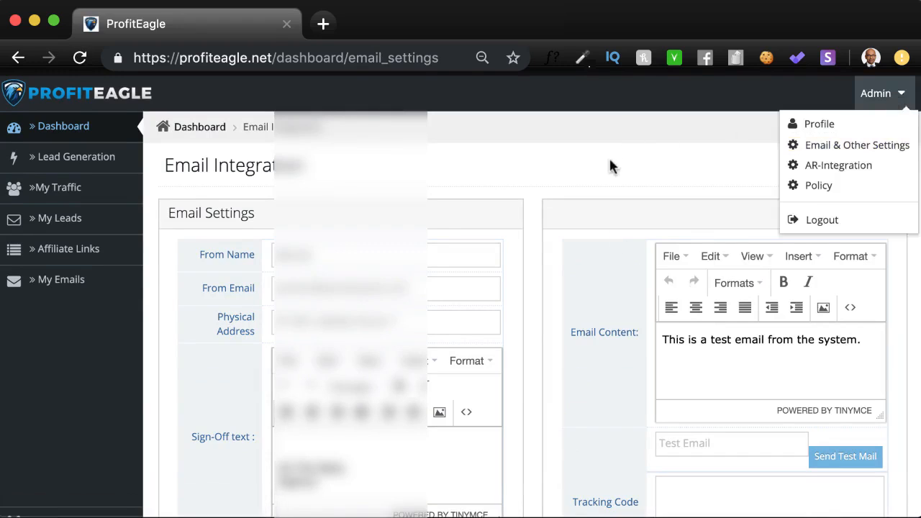
pyautogui.scroll(-3)
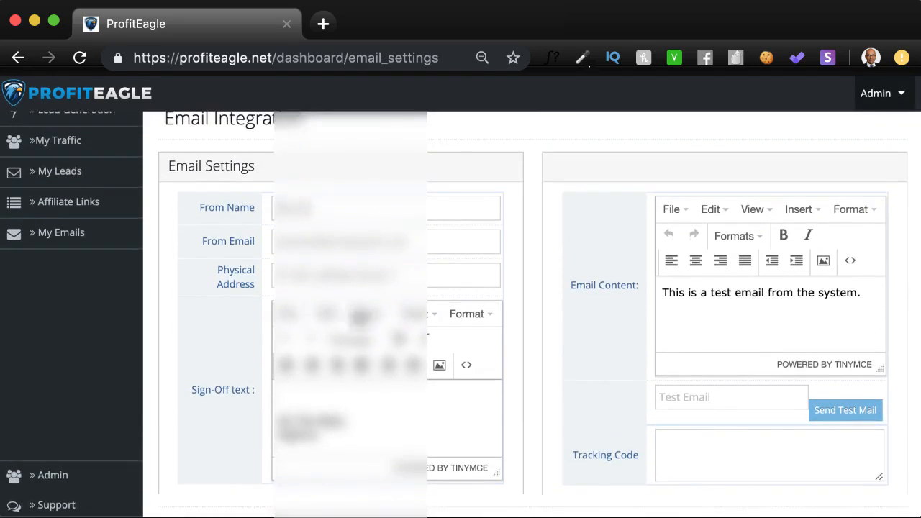
pyautogui.scroll(-3)
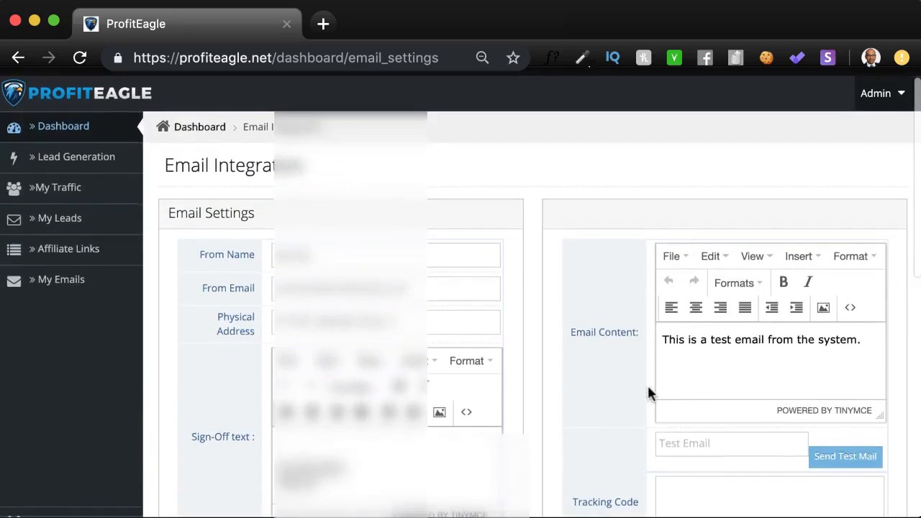
pyautogui.moveTo(583, 392)
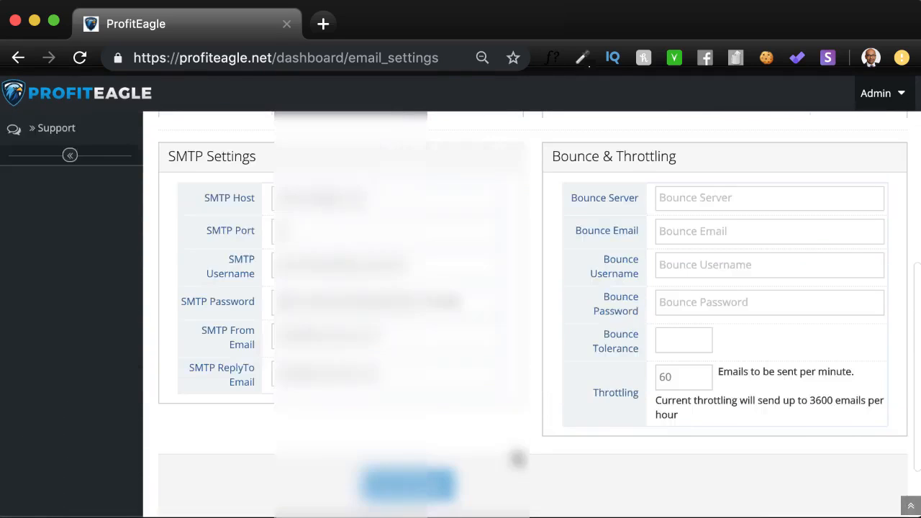
pyautogui.moveTo(342, 423)
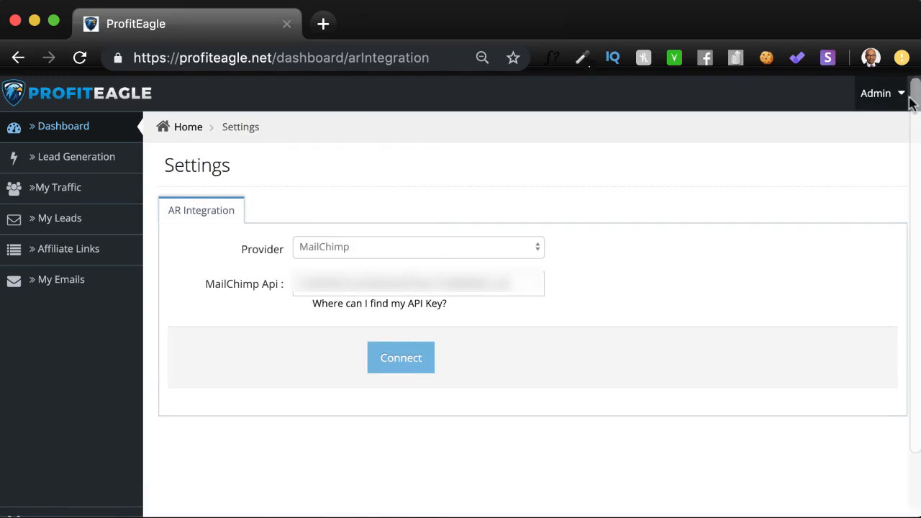
pyautogui.click(876, 92)
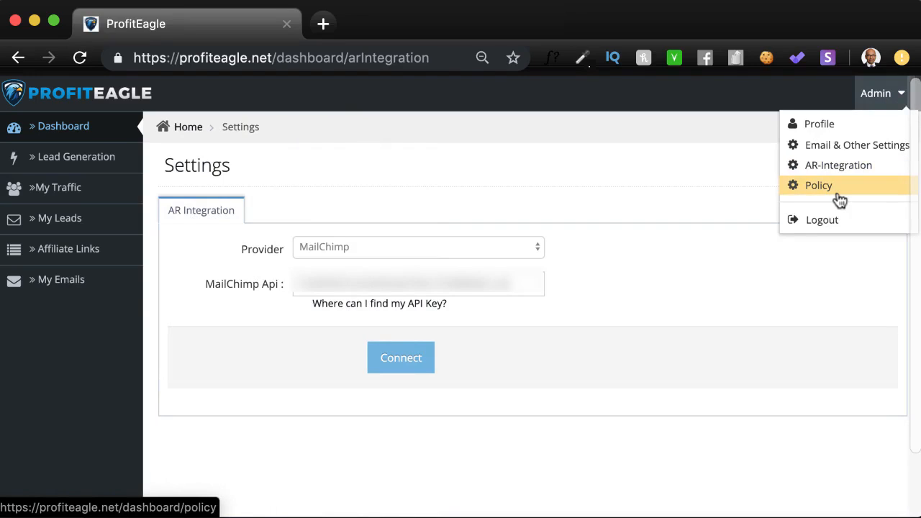
pyautogui.moveTo(76, 133)
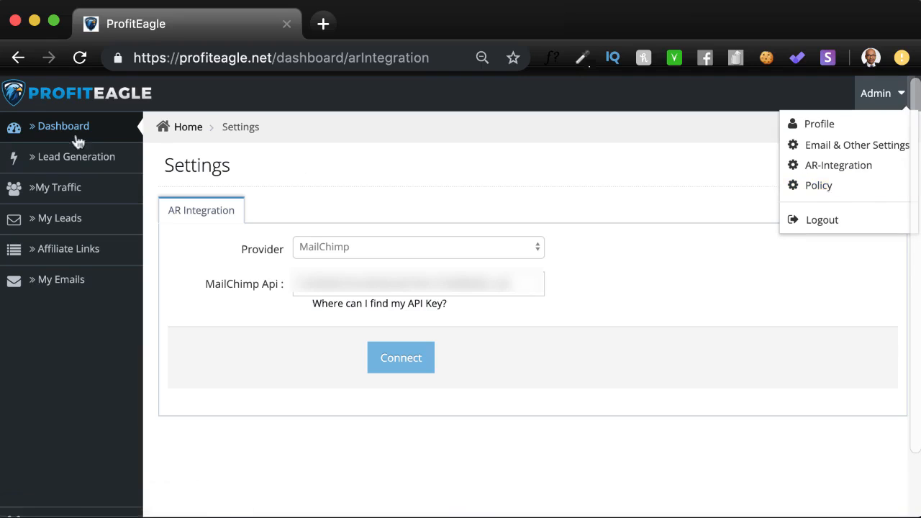
pyautogui.click(75, 157)
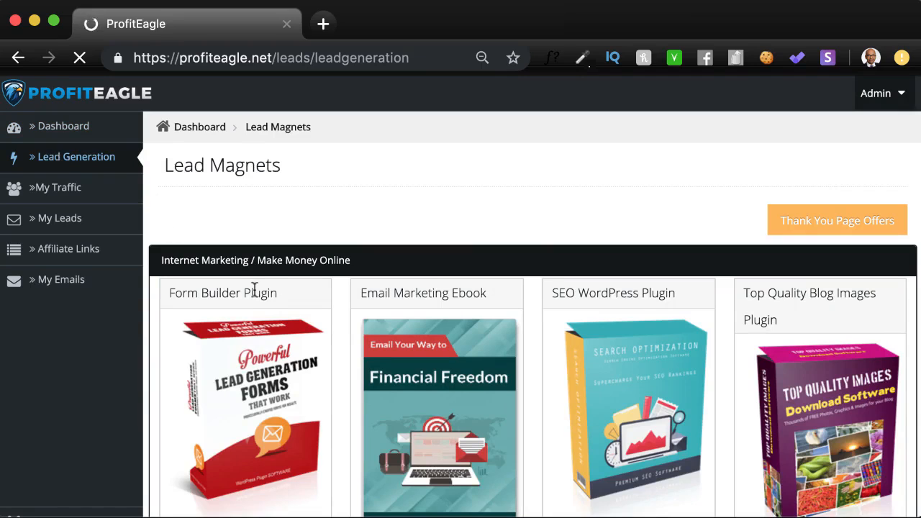
pyautogui.scroll(-3)
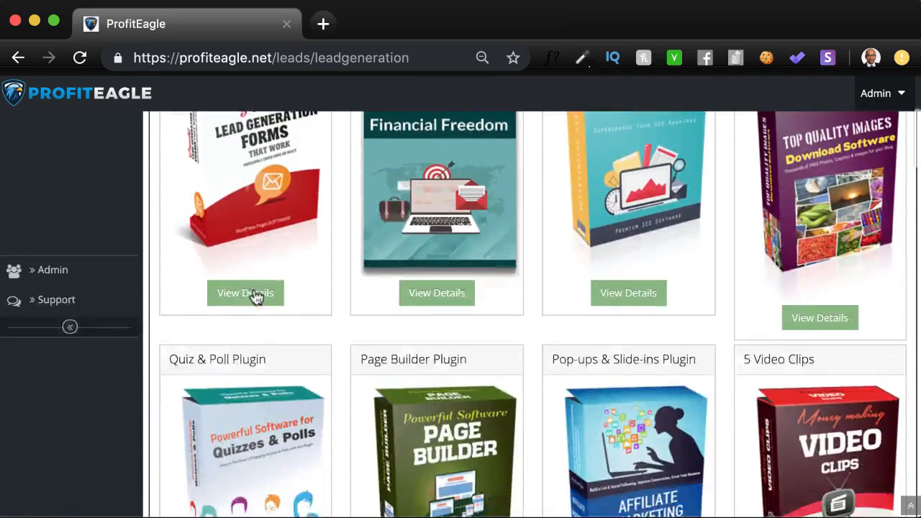
pyautogui.scroll(-3)
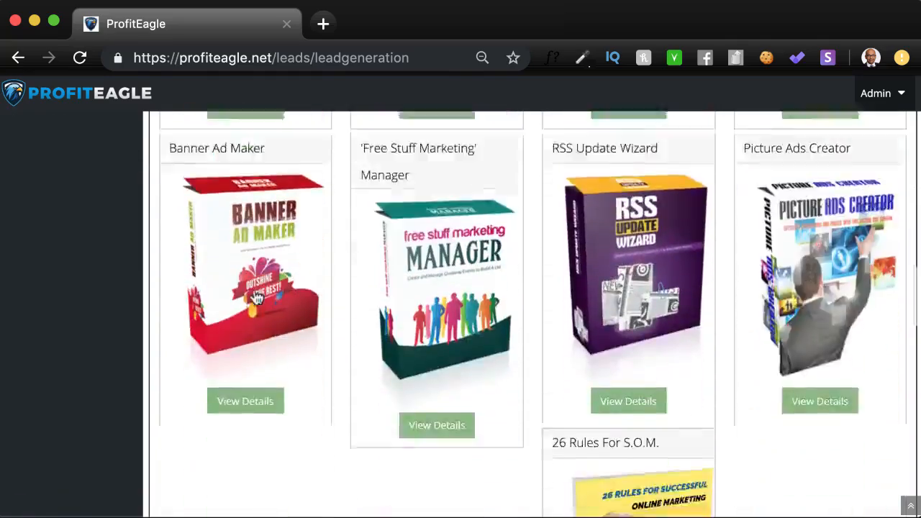
pyautogui.scroll(-3)
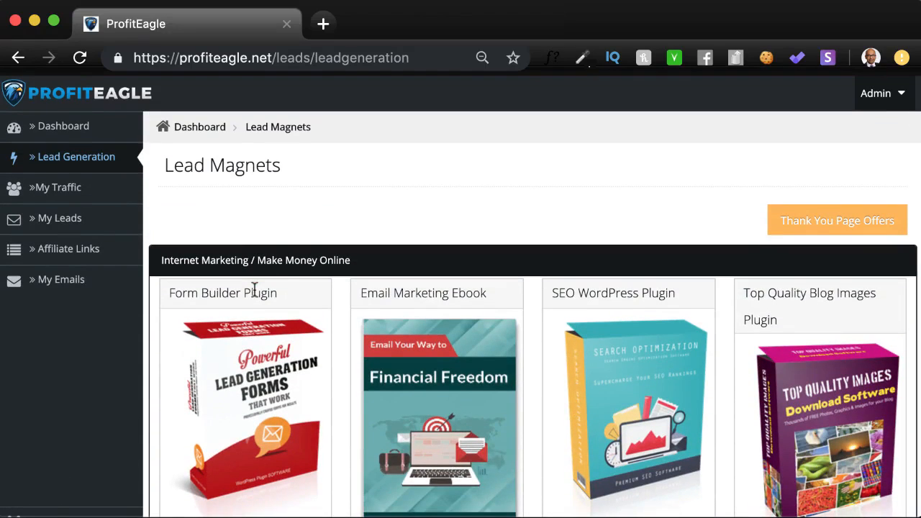
pyautogui.moveTo(144, 371)
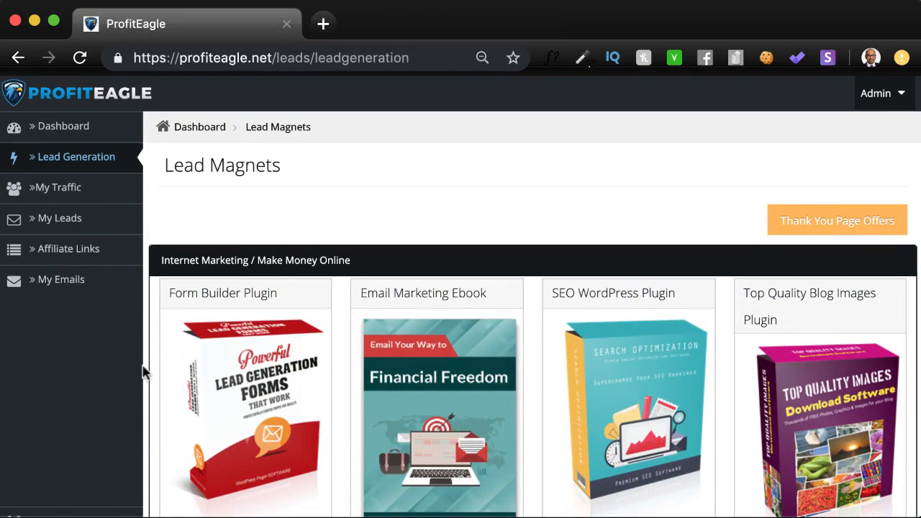
pyautogui.scroll(-3)
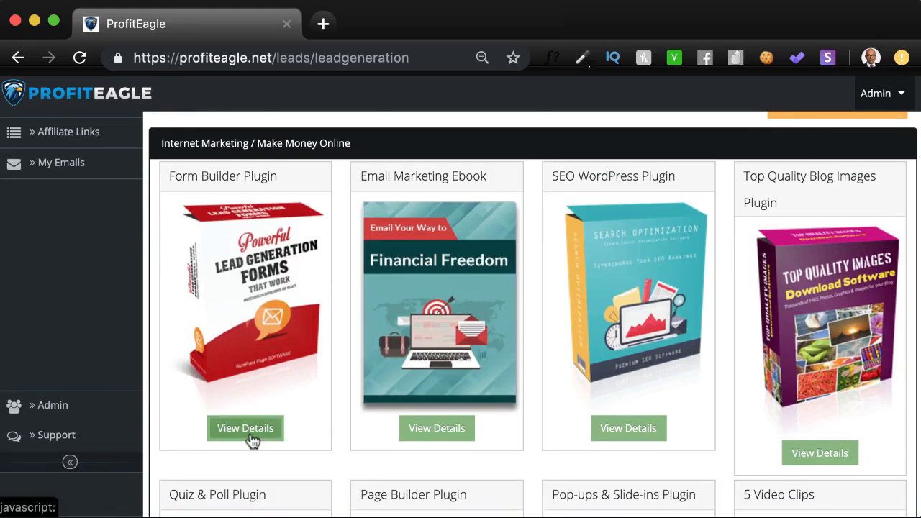
# Copy the Form Builder Plugin's personalized landing page link and open a new browser tab.
pyautogui.click(244, 428)
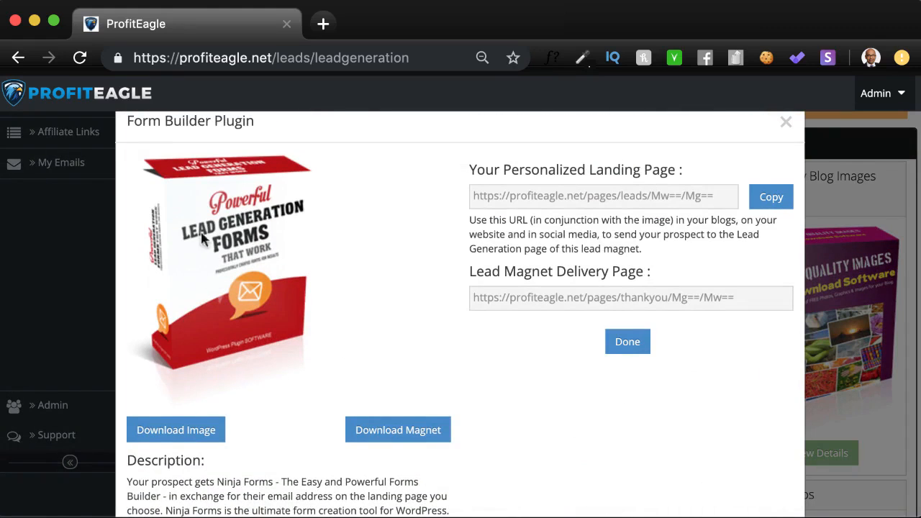
pyautogui.scroll(-3)
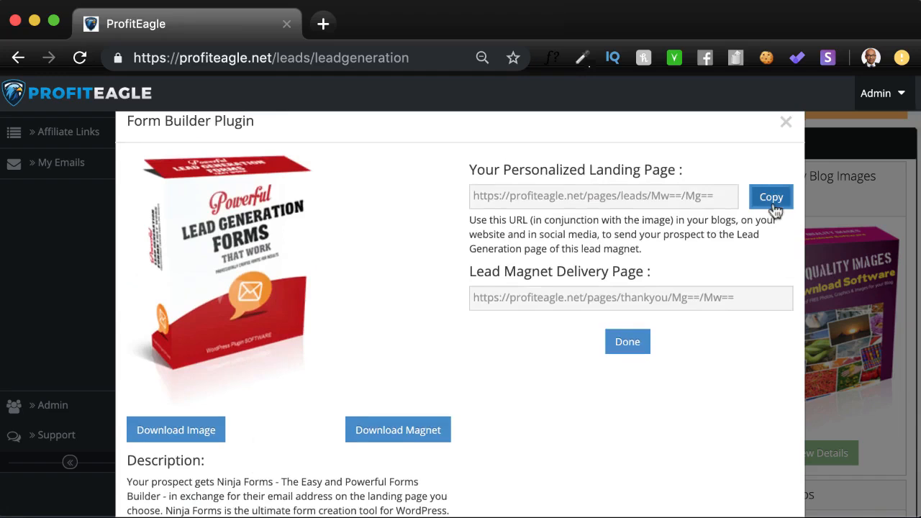
pyautogui.click(770, 197)
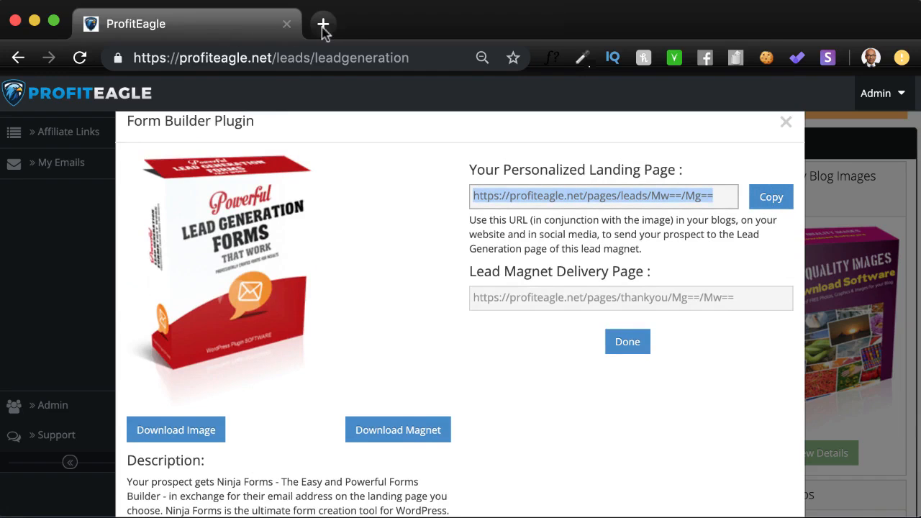
pyautogui.click(324, 24)
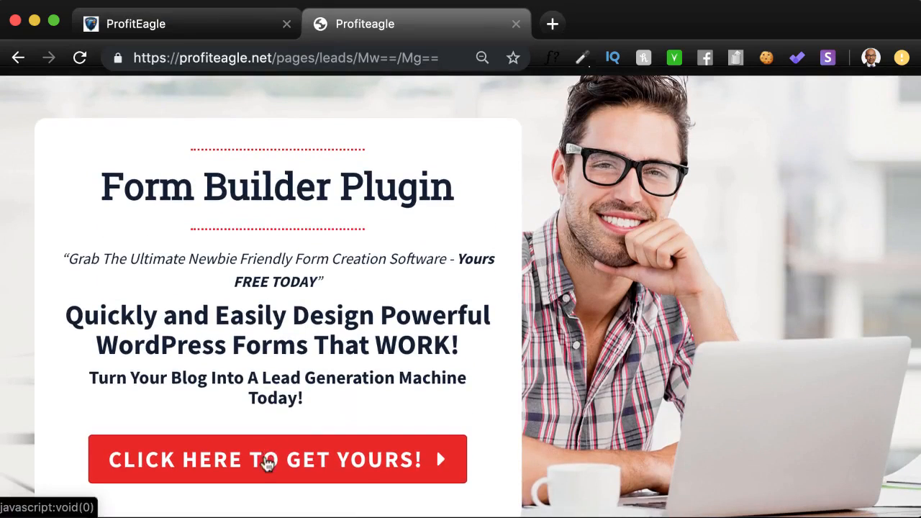
# Load the copied landing page and request the free gift via 'Click Here To Get Yours!'.
pyautogui.click(277, 460)
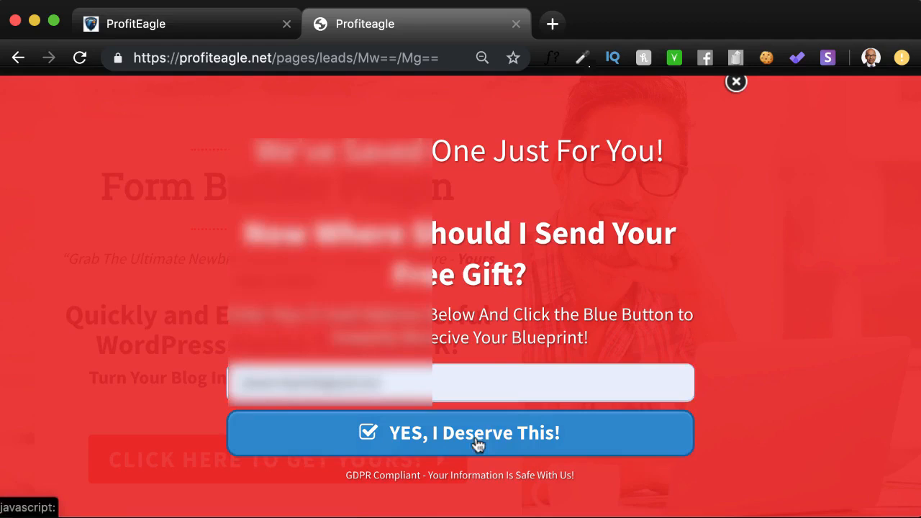
# Submit the email with 'YES, I Deserve This!' to reach the gift download page.
pyautogui.click(460, 433)
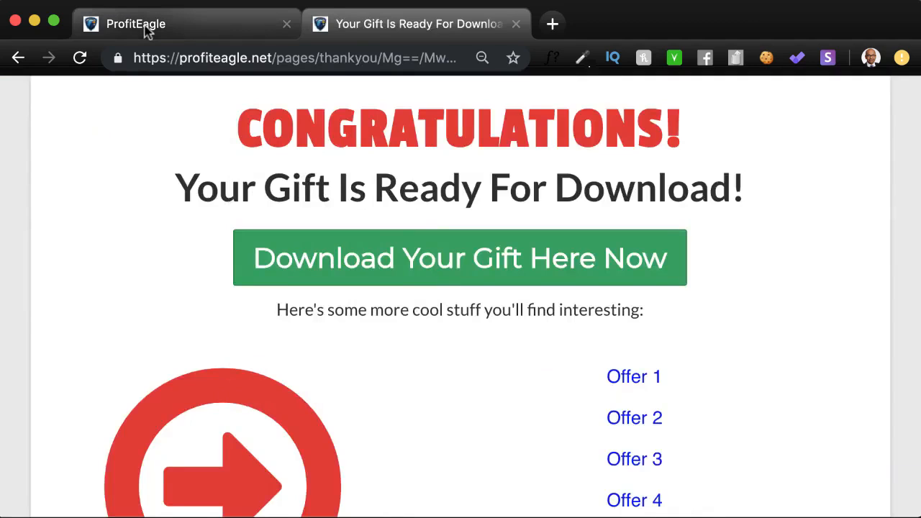
pyautogui.moveTo(144, 29)
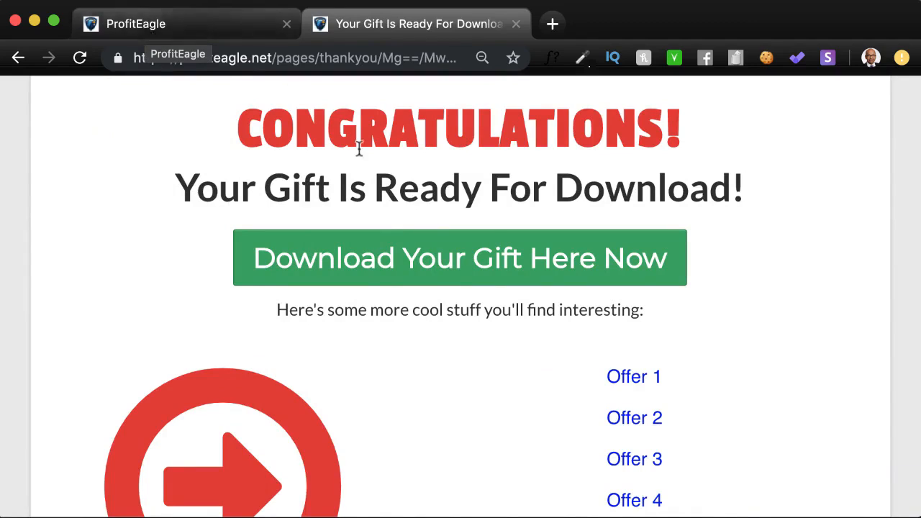
pyautogui.moveTo(359, 279)
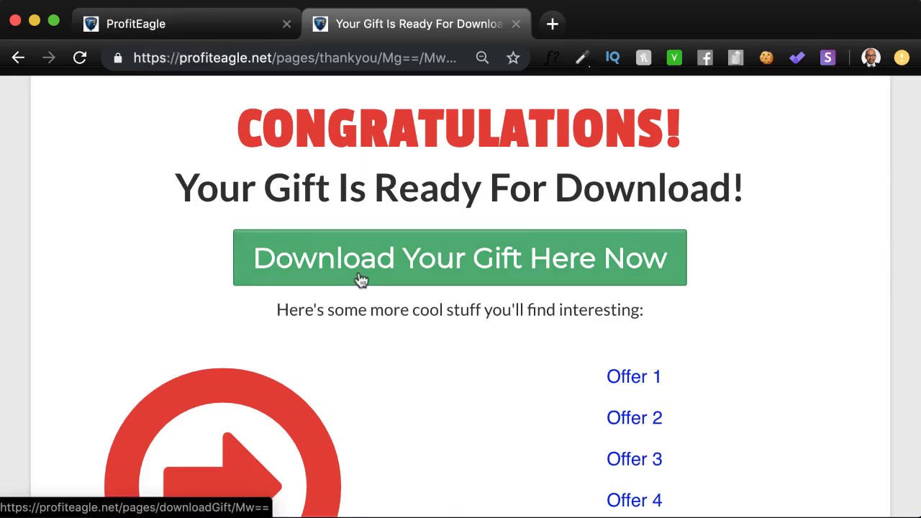
pyautogui.moveTo(414, 352)
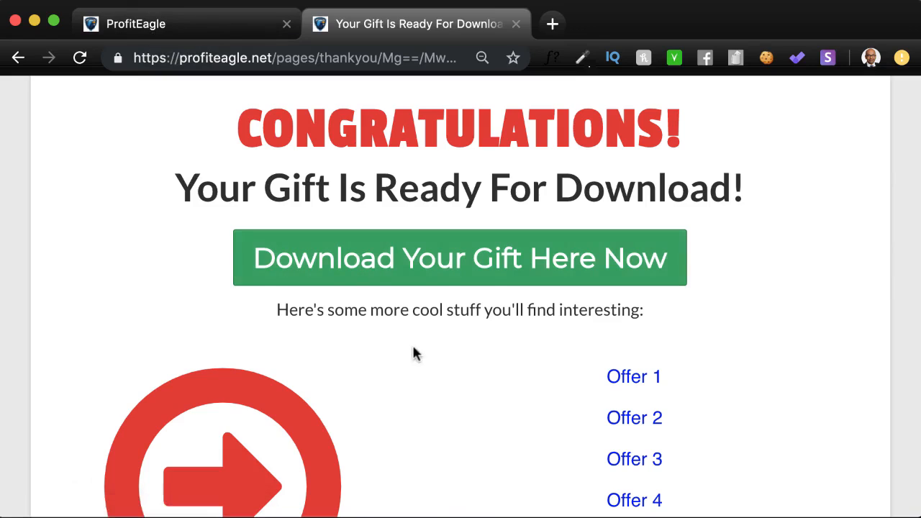
pyautogui.moveTo(666, 394)
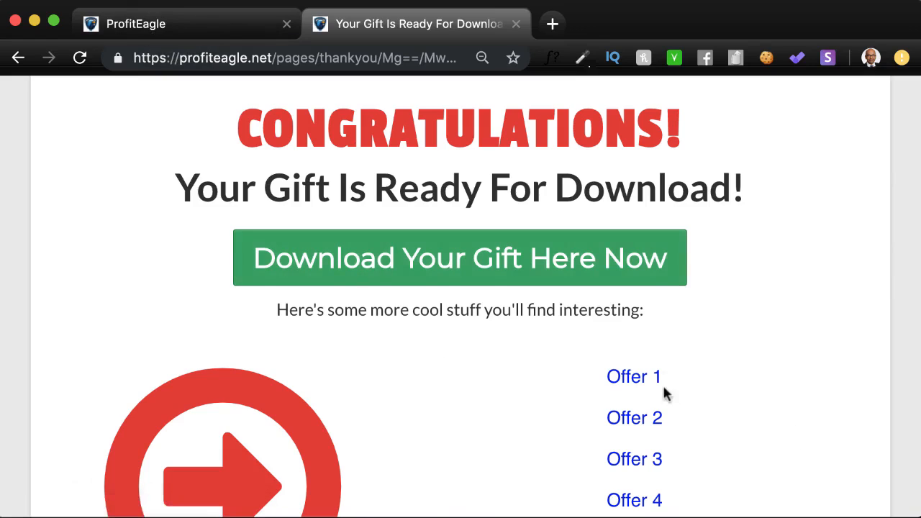
pyautogui.moveTo(634, 375)
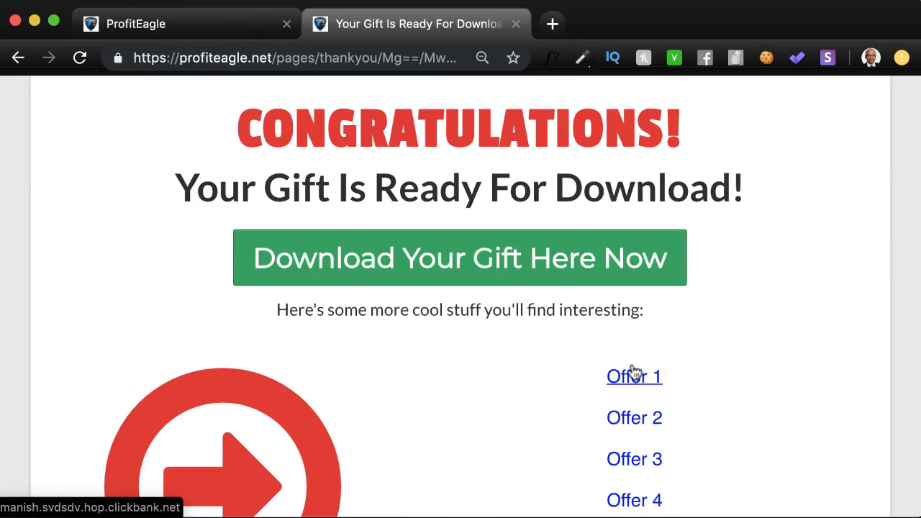
pyautogui.moveTo(459, 374)
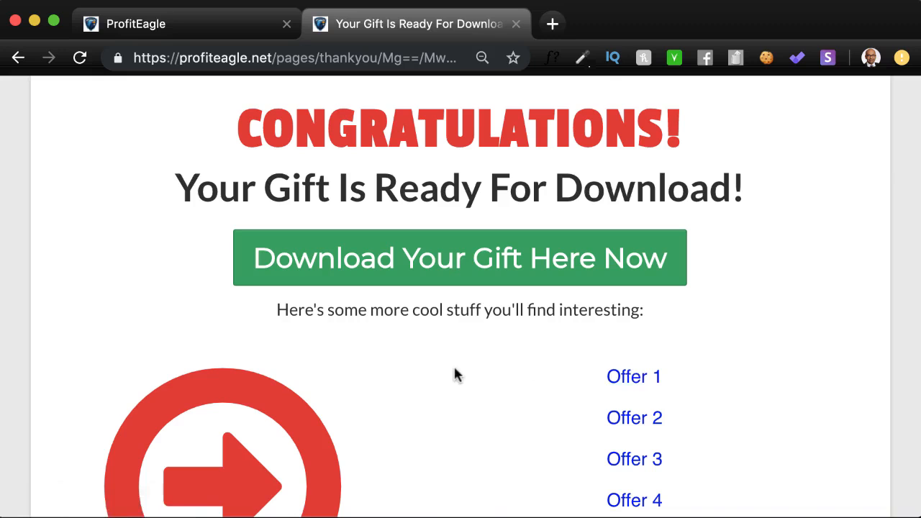
pyautogui.click(180, 24)
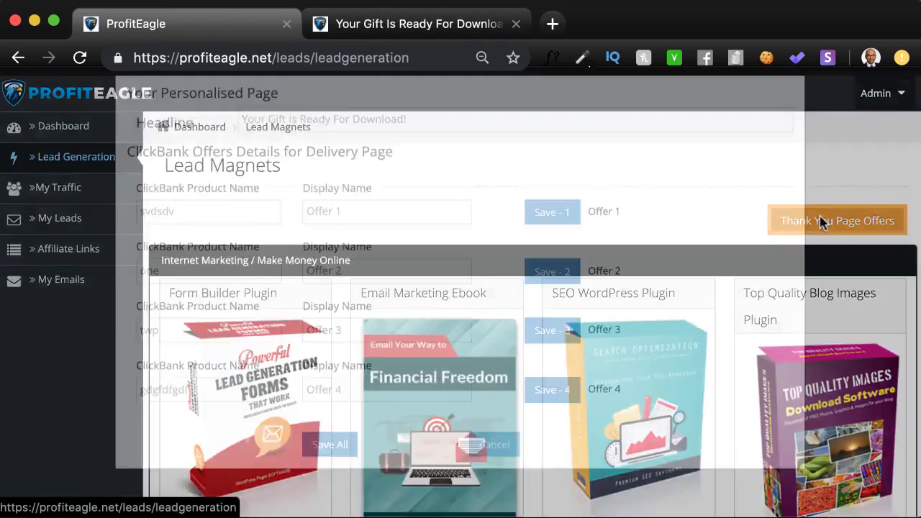
pyautogui.click(837, 220)
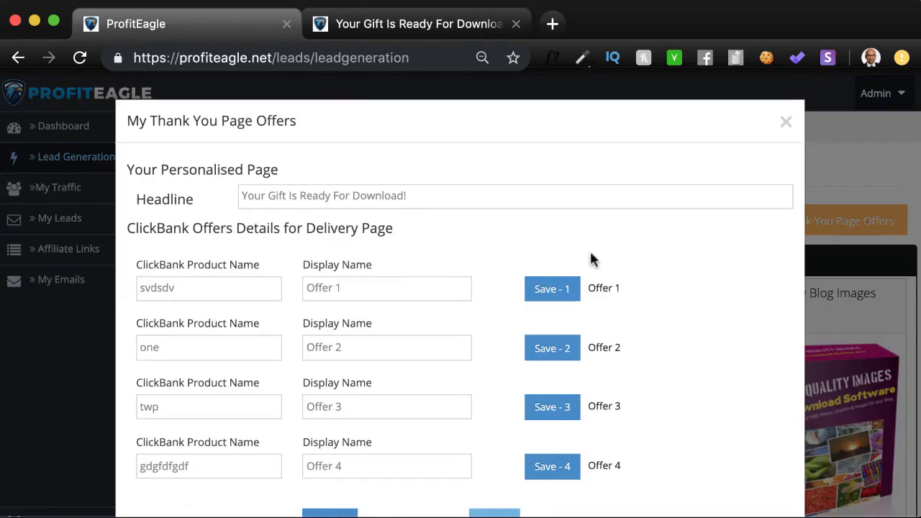
pyautogui.moveTo(352, 430)
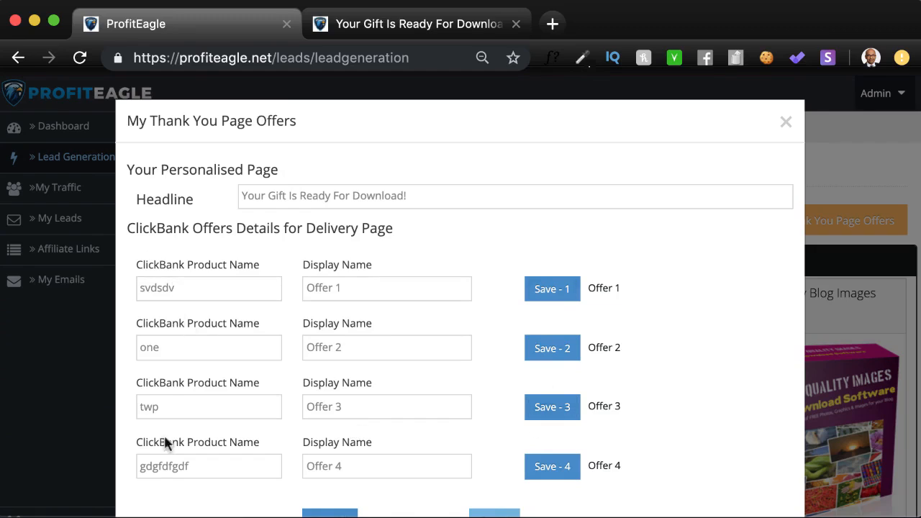
pyautogui.moveTo(188, 435)
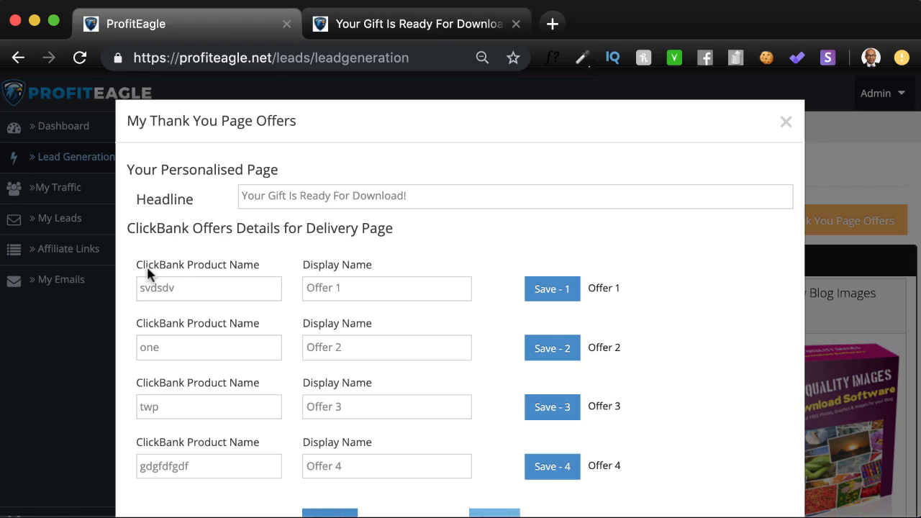
pyautogui.moveTo(801, 123)
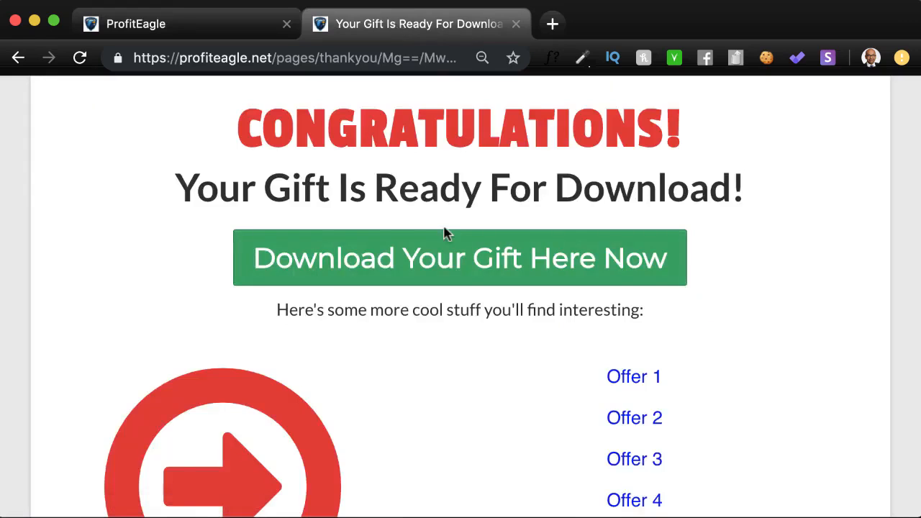
pyautogui.moveTo(402, 469)
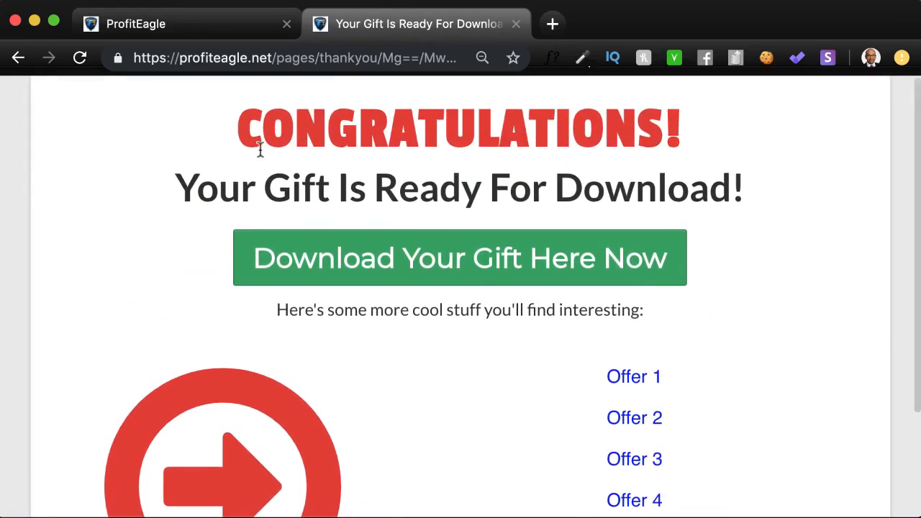
# Back in ProfitEagle, recopy the Form Builder Plugin landing page link and close its details.
pyautogui.click(135, 24)
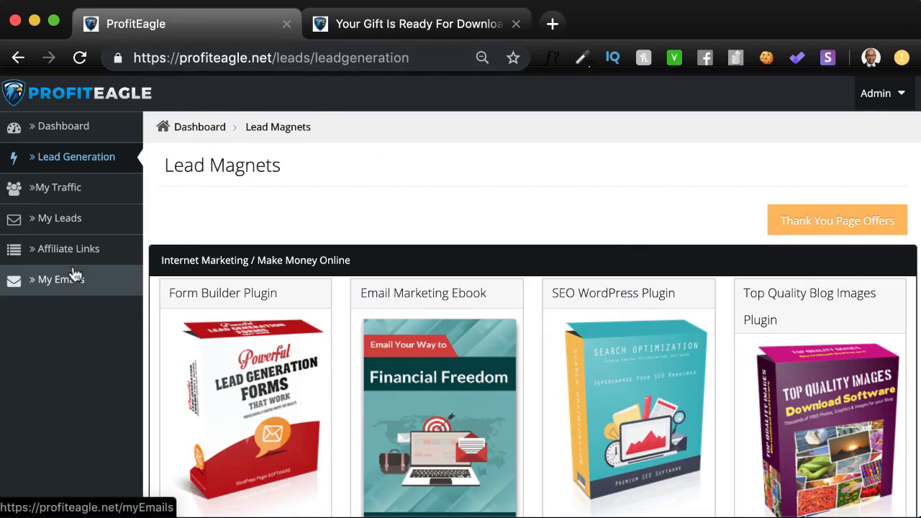
pyautogui.moveTo(511, 360)
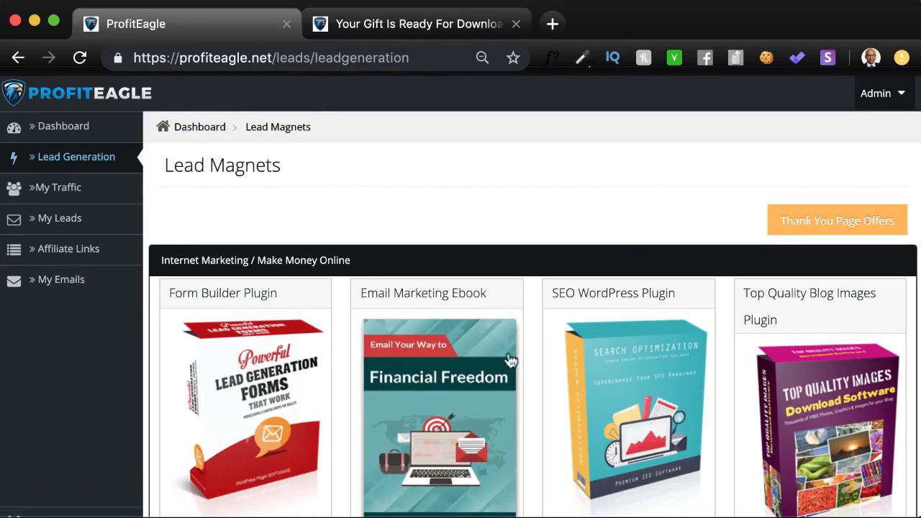
pyautogui.moveTo(698, 313)
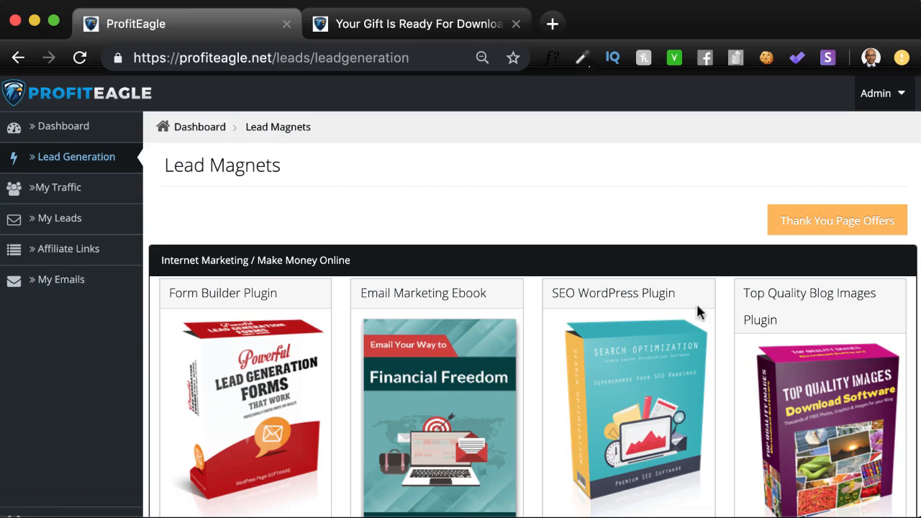
pyautogui.moveTo(123, 412)
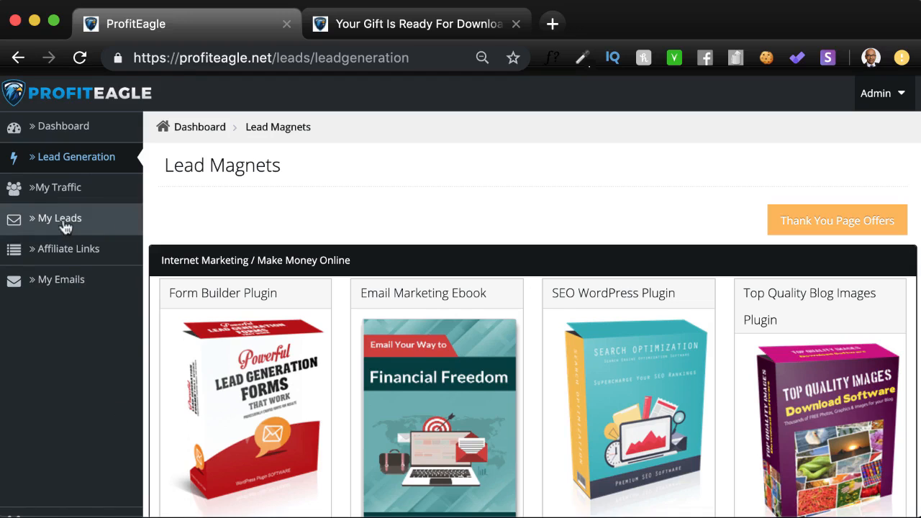
pyautogui.scroll(-3)
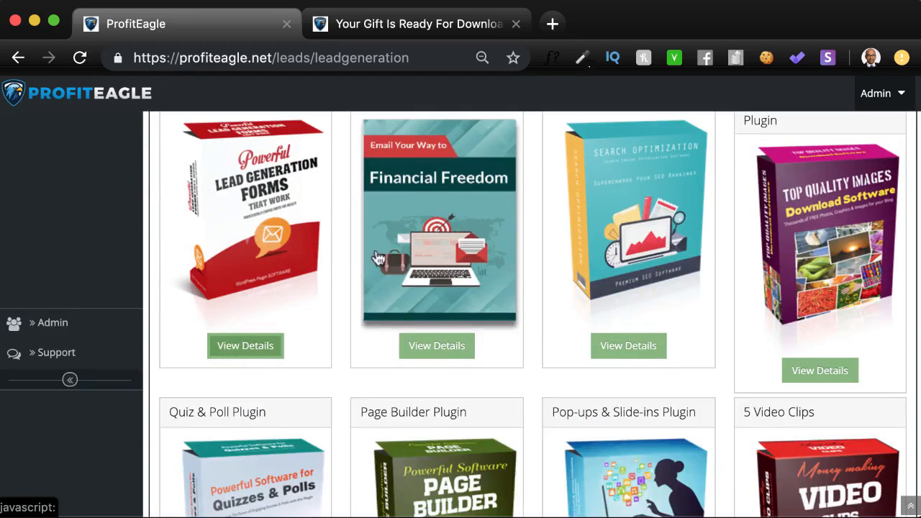
pyautogui.click(246, 345)
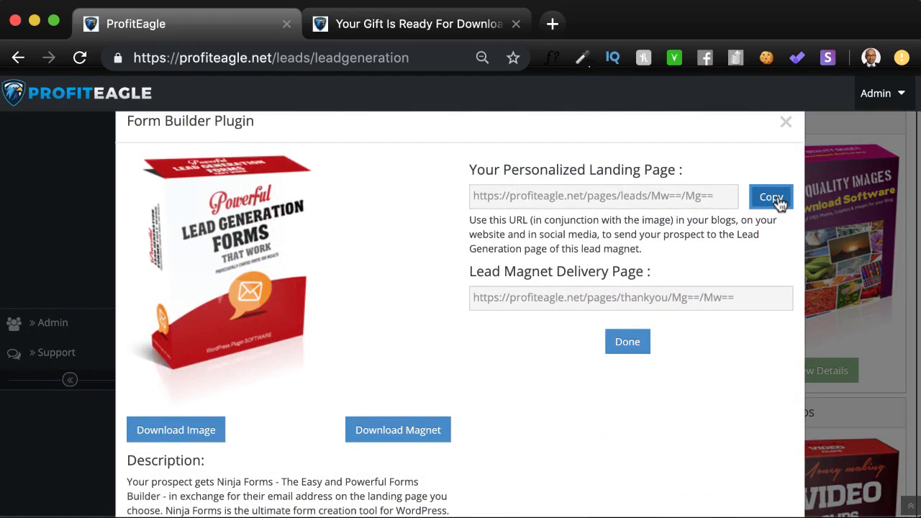
pyautogui.click(770, 197)
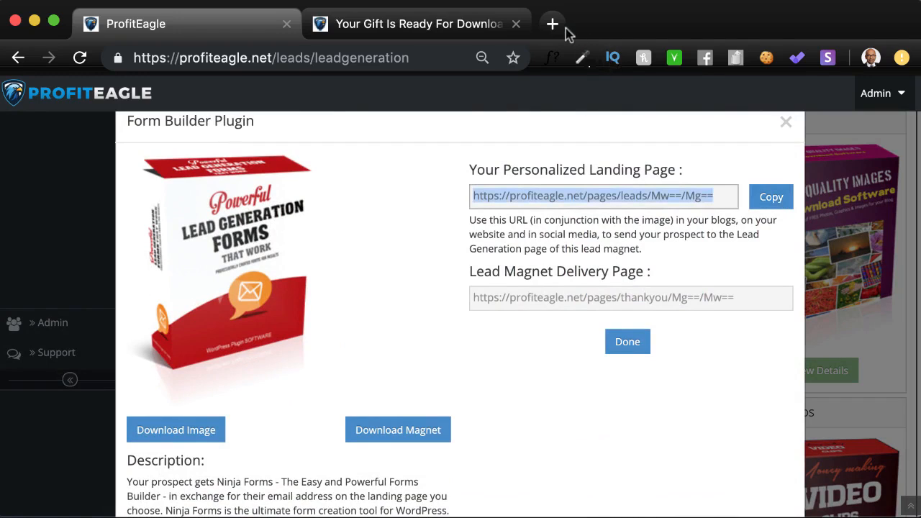
pyautogui.moveTo(291, 164)
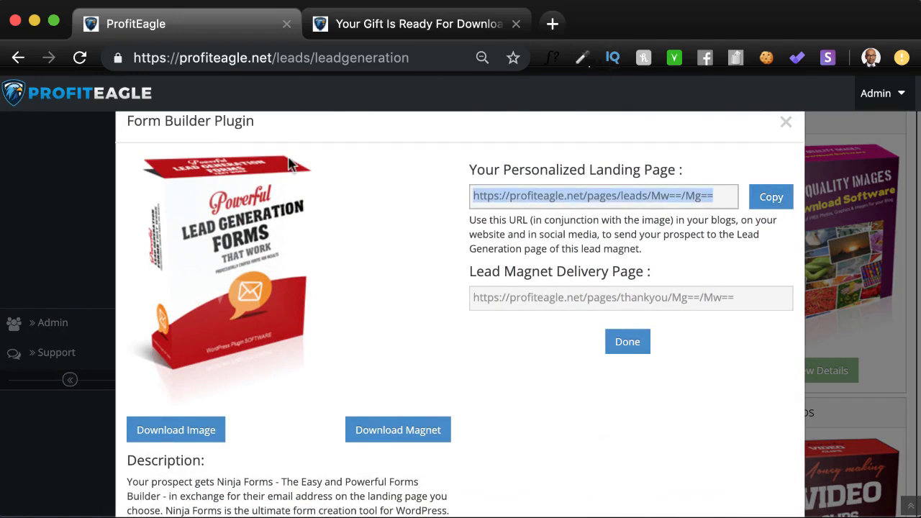
pyautogui.click(786, 121)
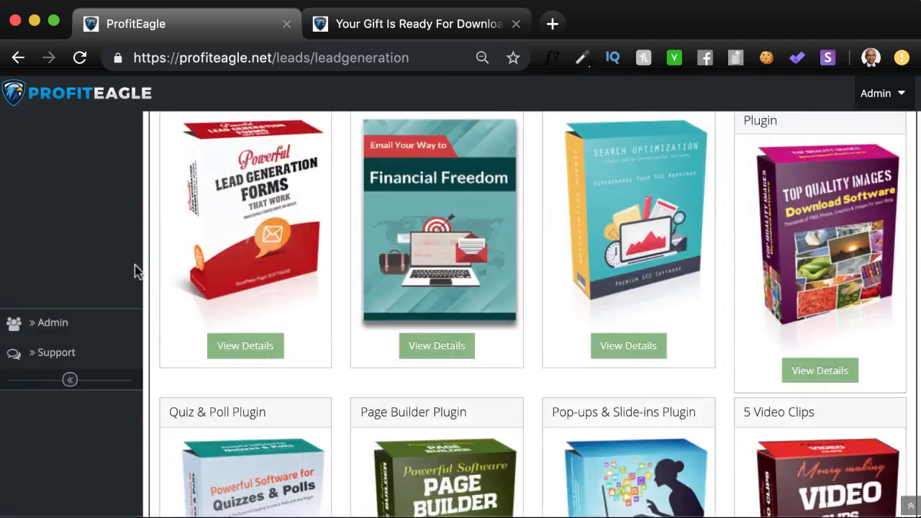
# Check My Leads and the Dashboard, then scroll the three Form Builder Plugin leads.
pyautogui.click(59, 219)
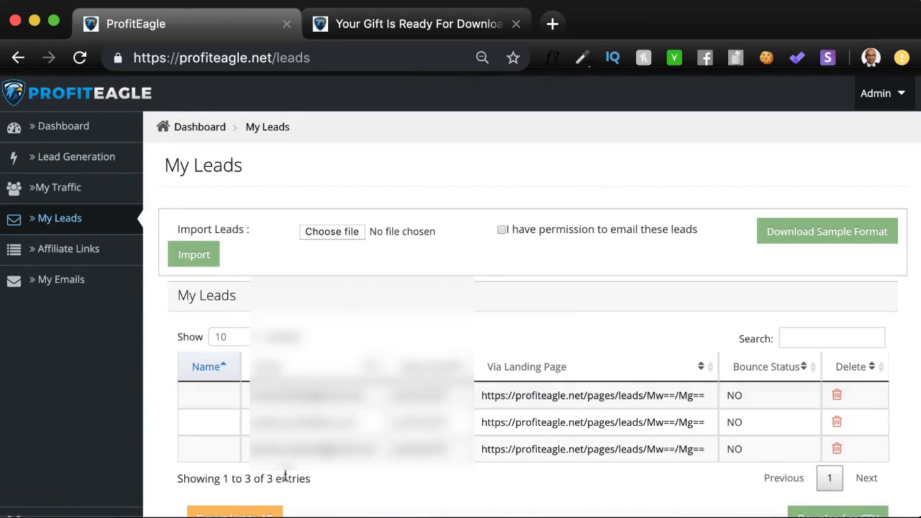
pyautogui.moveTo(56, 187)
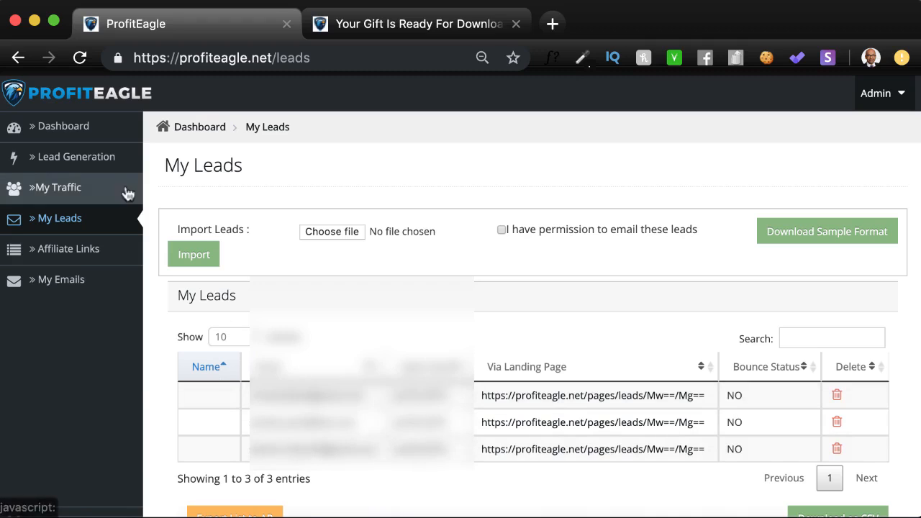
pyautogui.moveTo(64, 125)
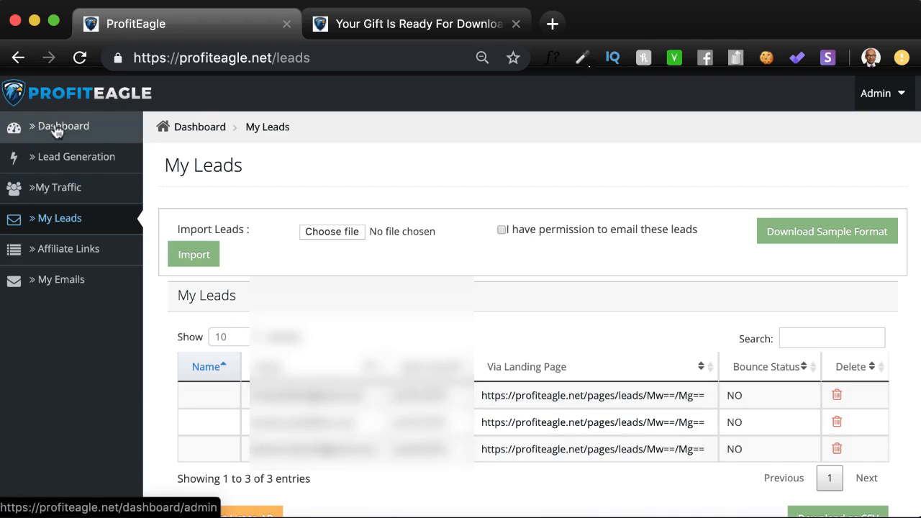
pyautogui.click(62, 125)
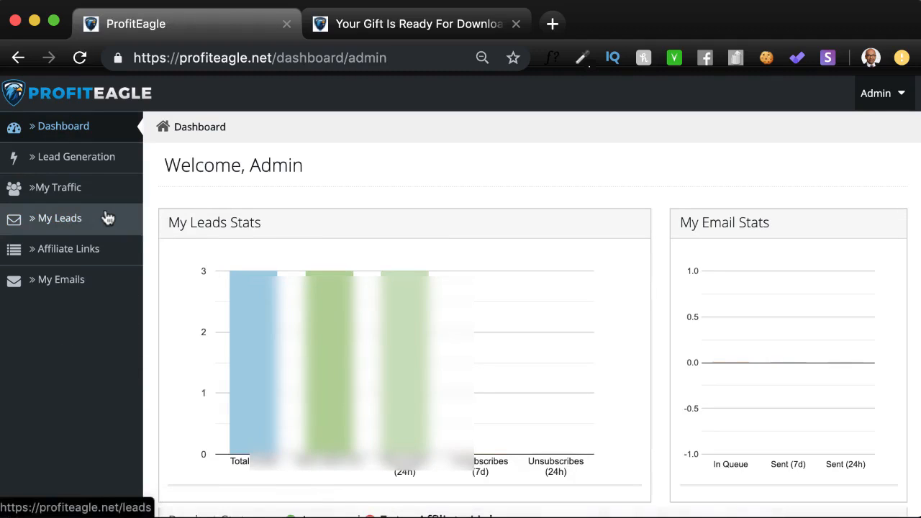
pyautogui.click(59, 218)
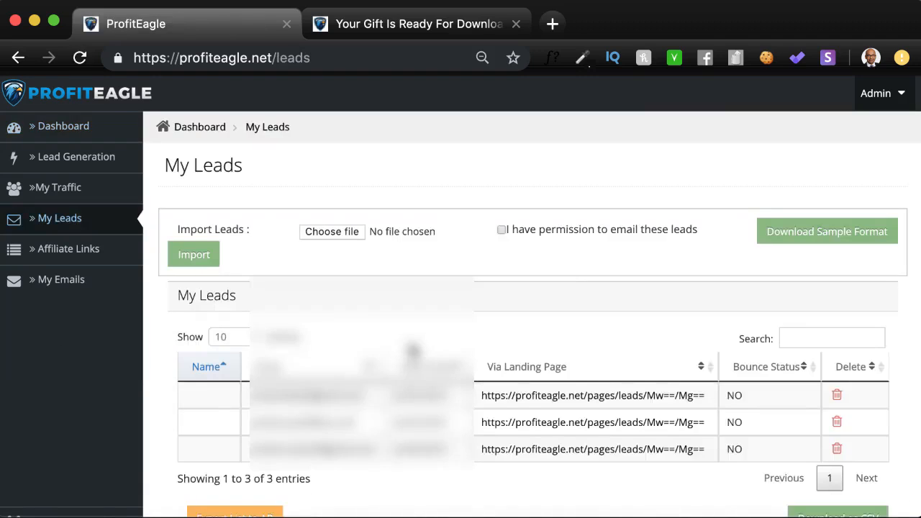
pyautogui.scroll(-3)
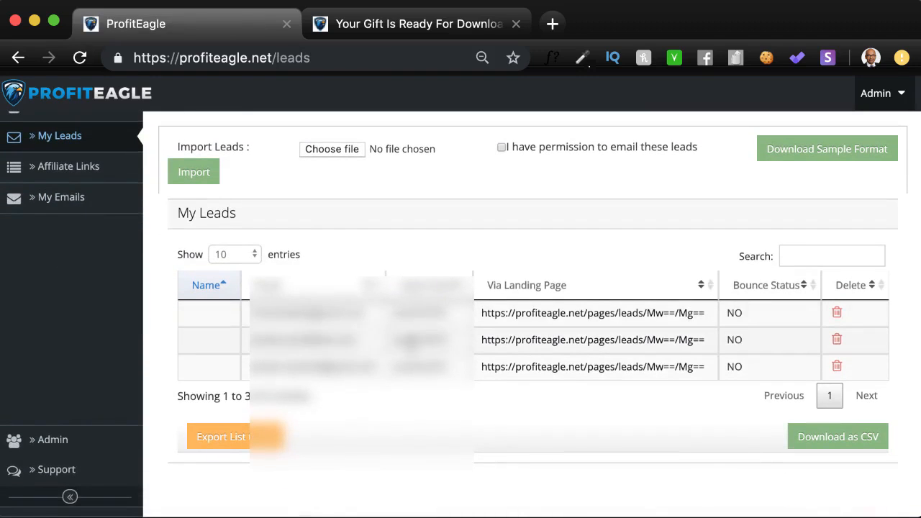
pyautogui.moveTo(245, 447)
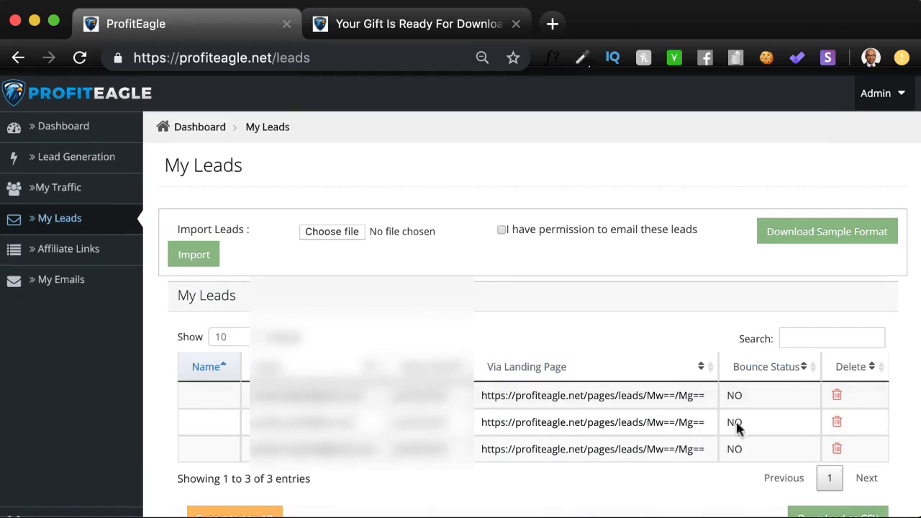
pyautogui.moveTo(204, 186)
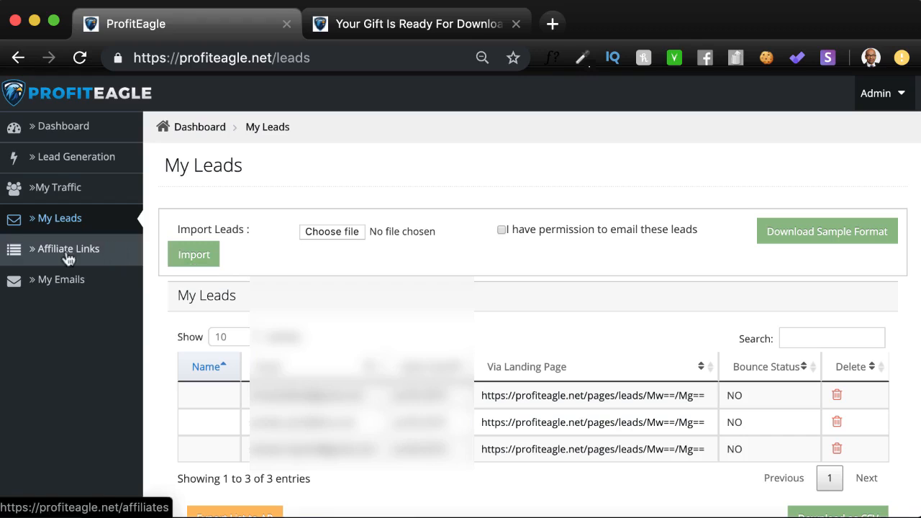
# Scroll the Affiliate Links product table, including WP FreshStart 5 and its link fields.
pyautogui.click(68, 248)
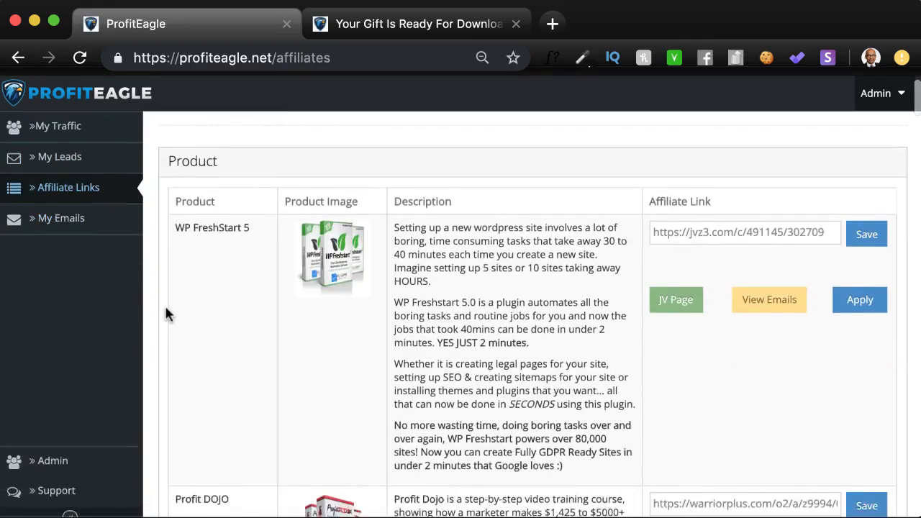
pyautogui.scroll(-3)
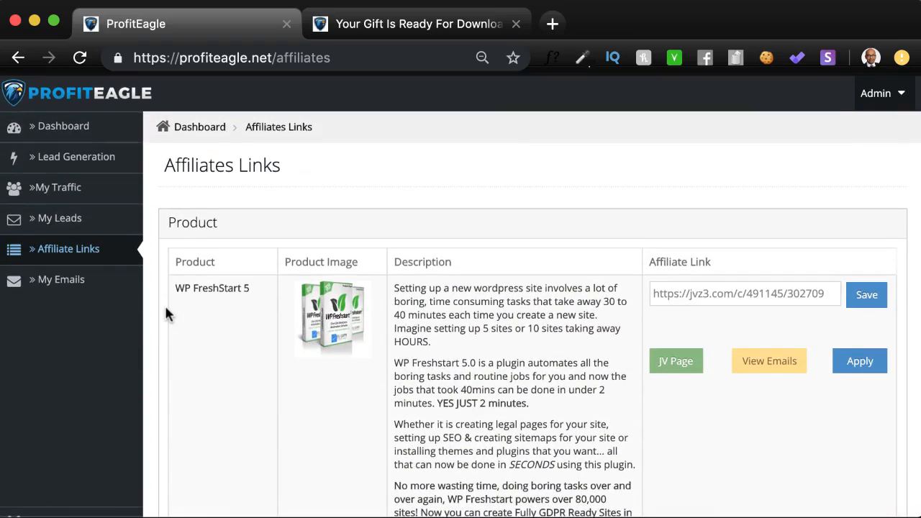
pyautogui.scroll(-3)
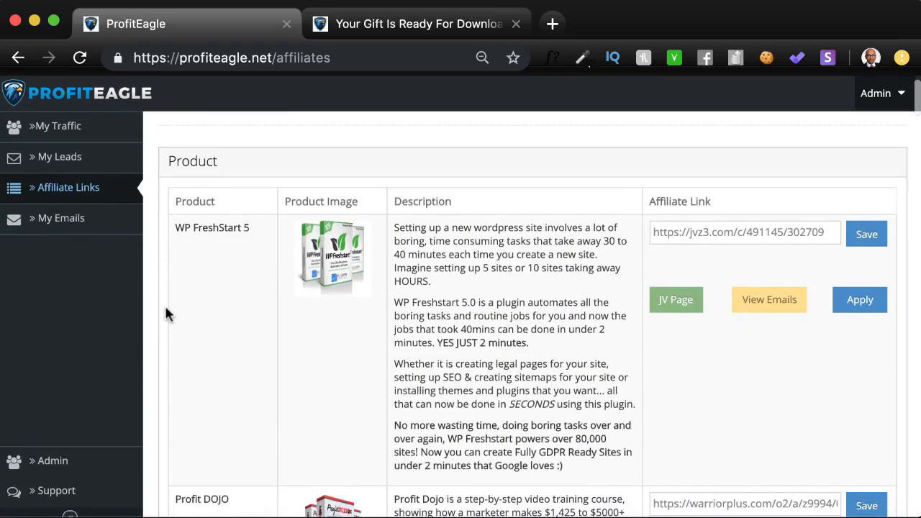
pyautogui.moveTo(463, 244)
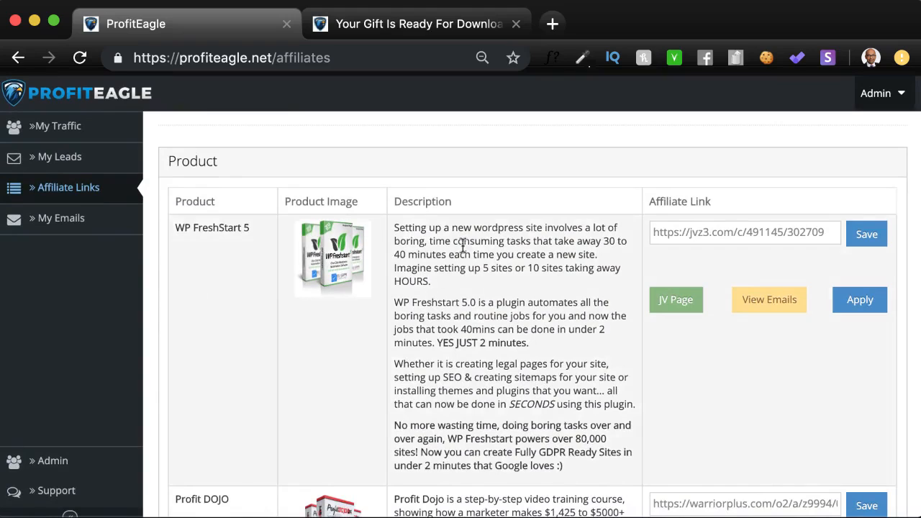
pyautogui.moveTo(661, 336)
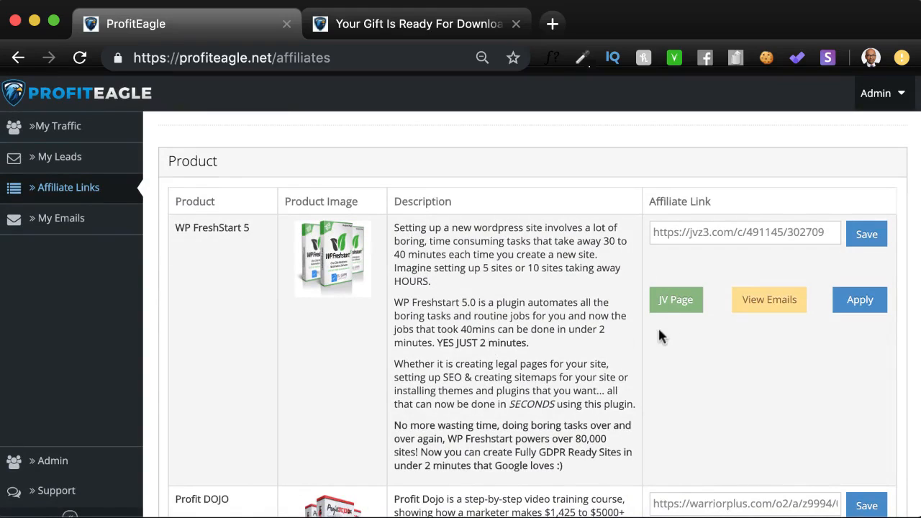
pyautogui.moveTo(675, 299)
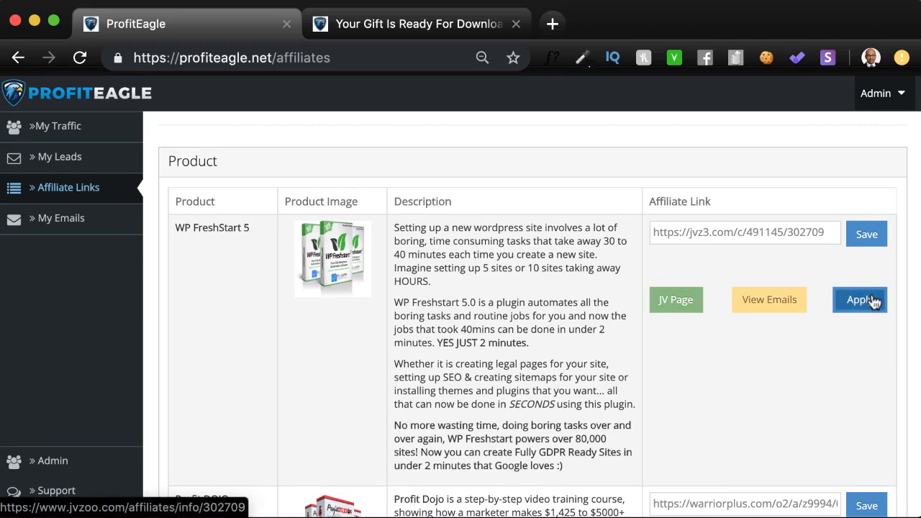
# Open WP FreshStart 5's JVZoo affiliate page ($27, 50% commission), then return to ProfitEagle.
pyautogui.click(860, 300)
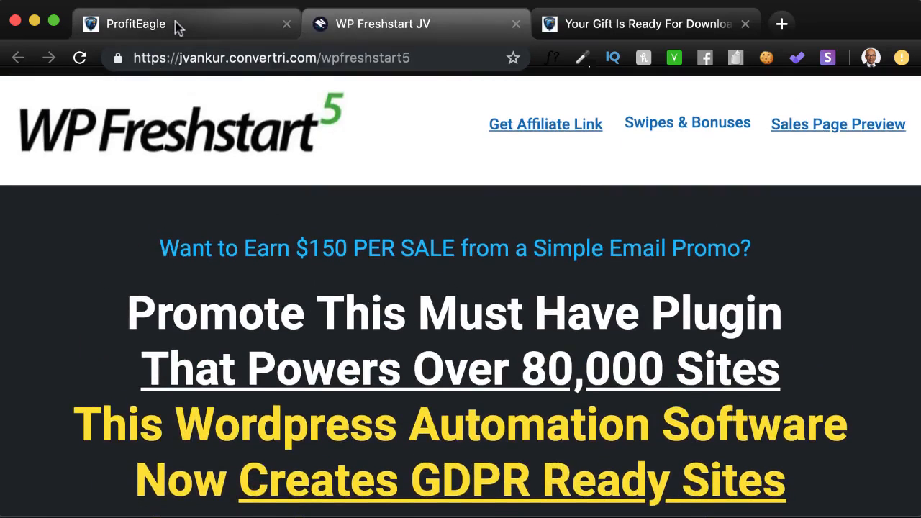
pyautogui.click(545, 124)
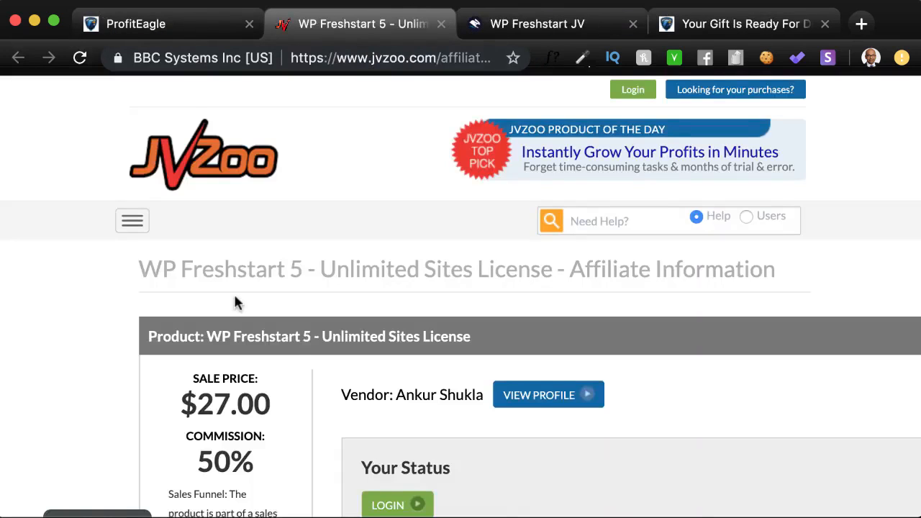
pyautogui.click(135, 24)
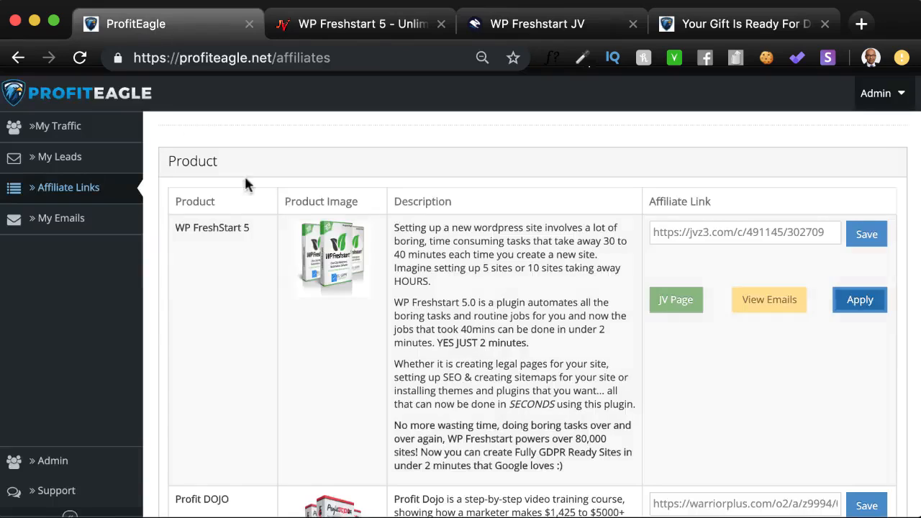
pyautogui.moveTo(752, 258)
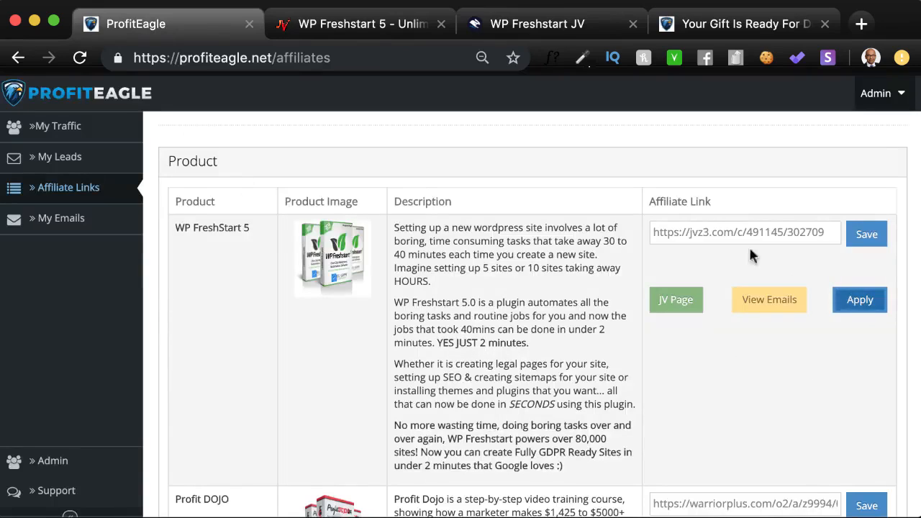
pyautogui.moveTo(820, 259)
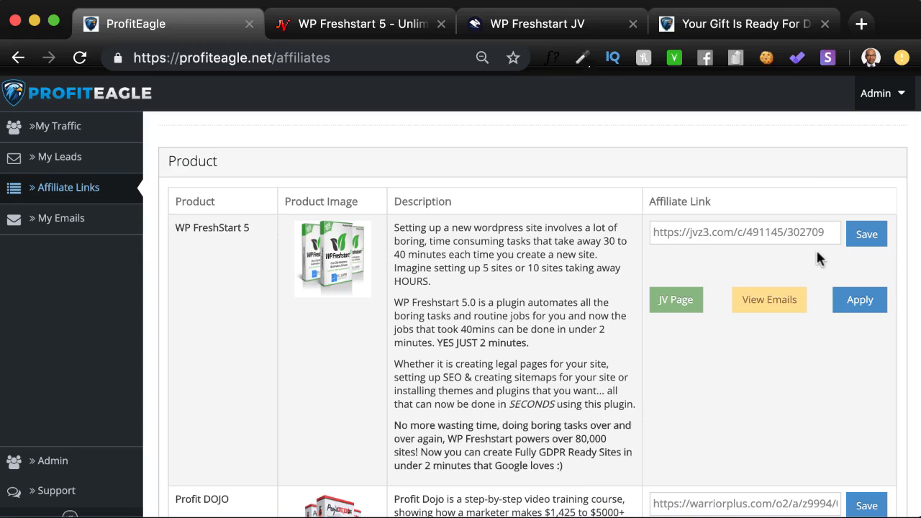
pyautogui.moveTo(769, 300)
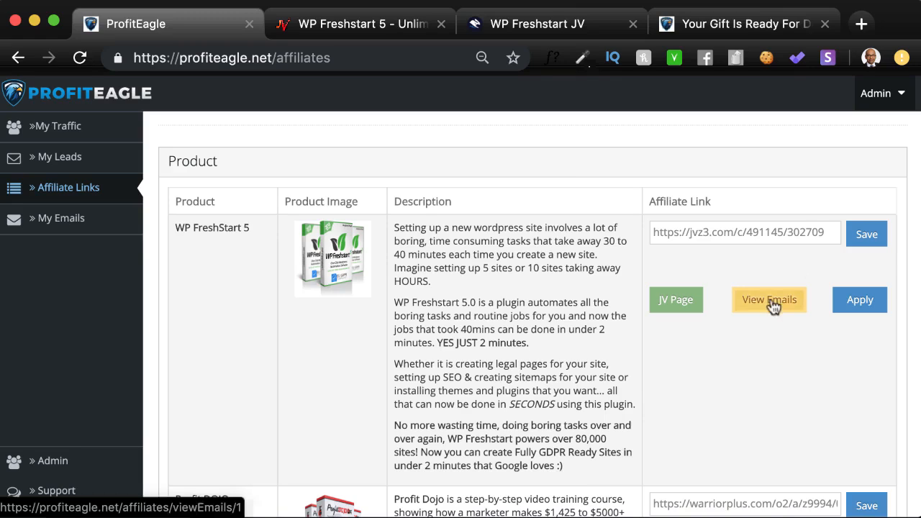
# Open WP FreshStart 5's prewritten swipe emails and read through Email 1 and Email 2.
pyautogui.click(769, 299)
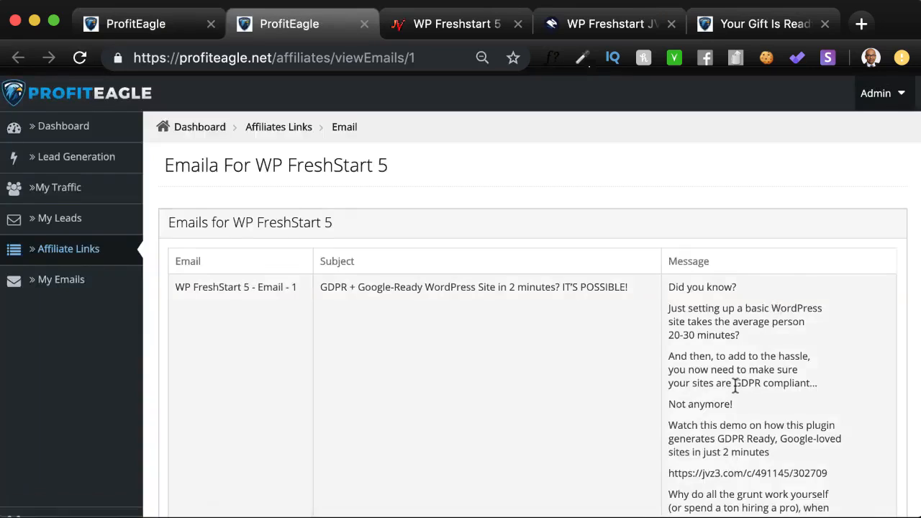
pyautogui.scroll(-3)
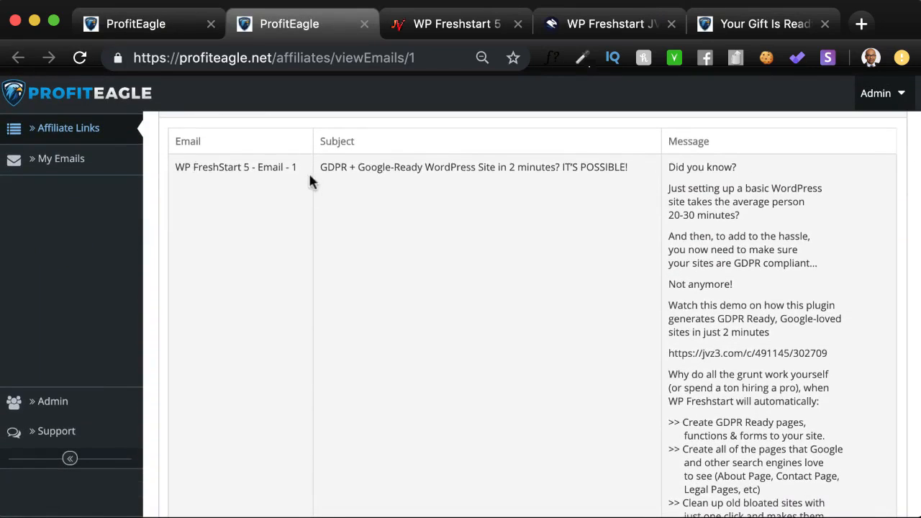
pyautogui.moveTo(777, 301)
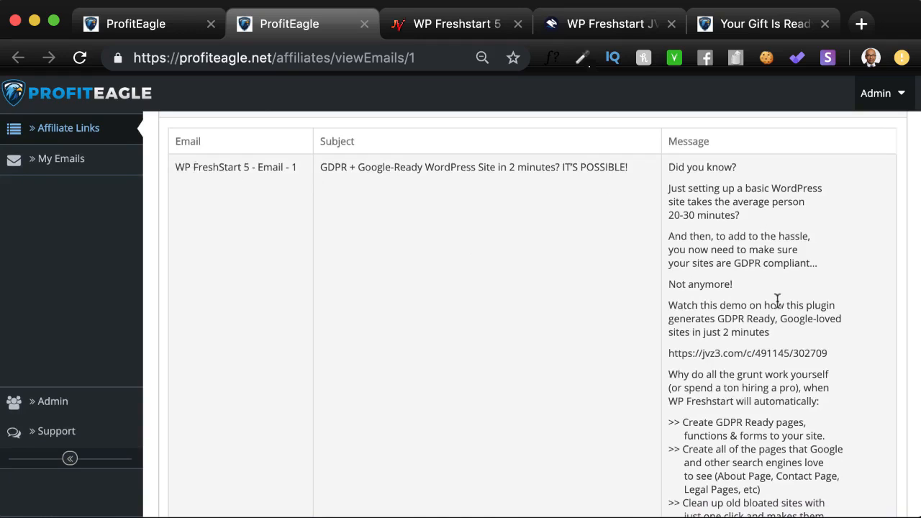
pyautogui.scroll(-3)
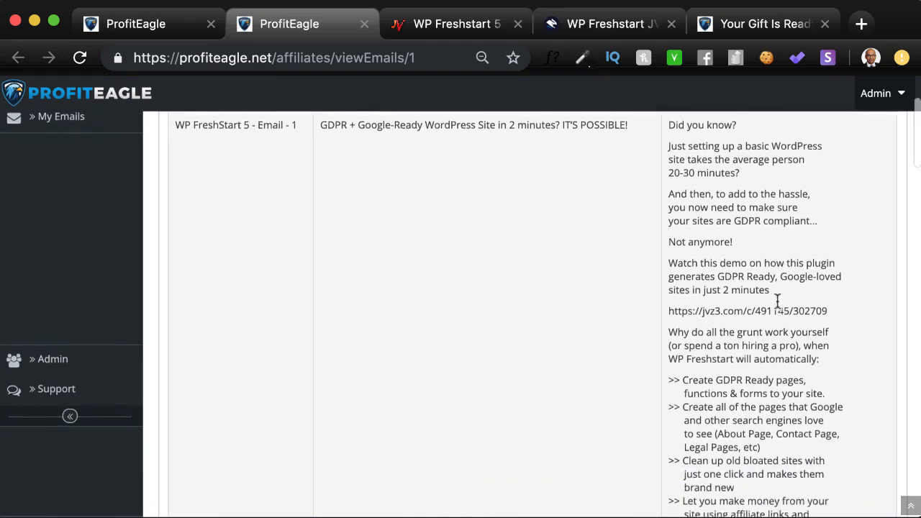
pyautogui.scroll(-3)
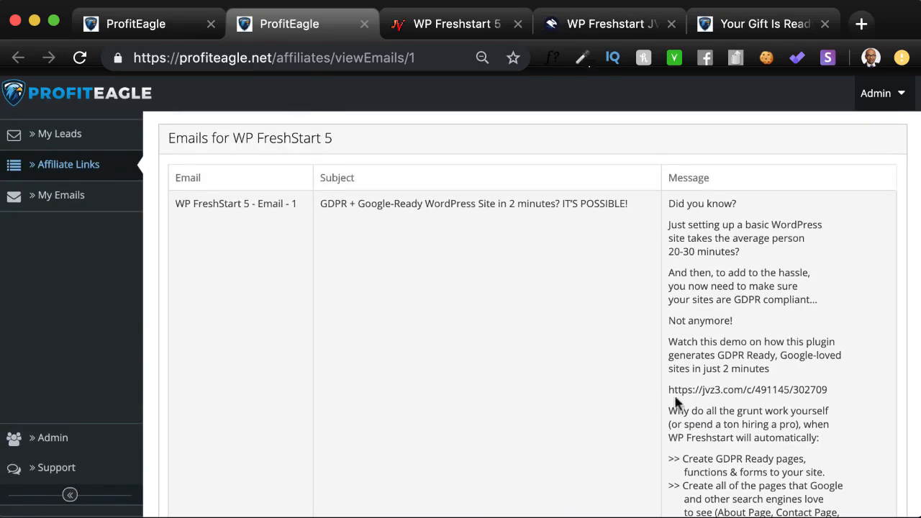
pyautogui.scroll(-3)
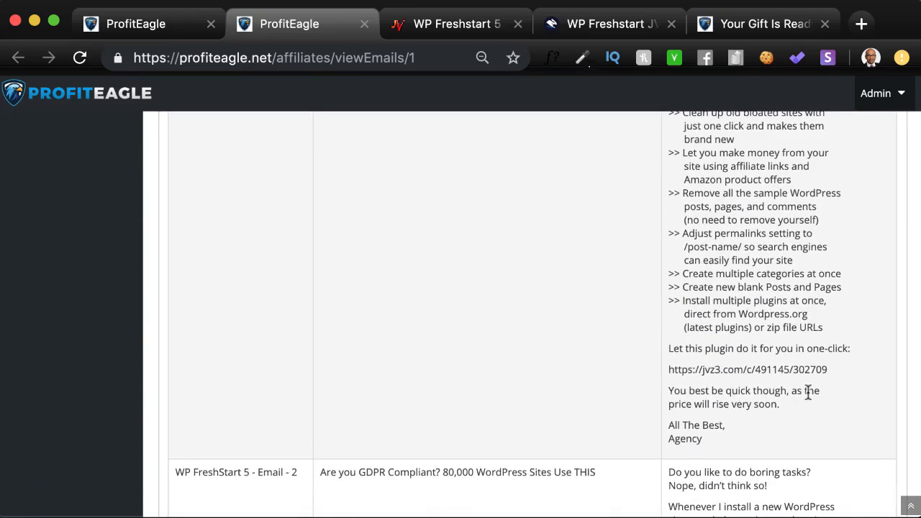
pyautogui.scroll(-3)
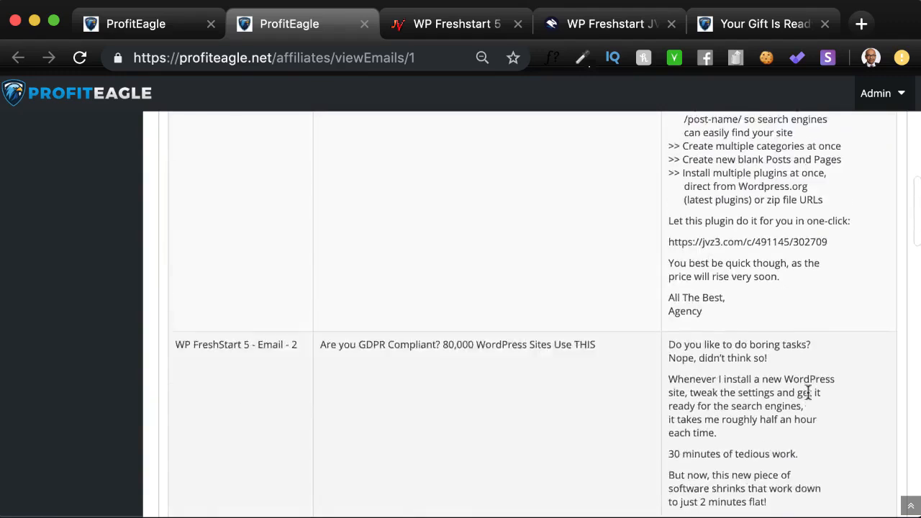
pyautogui.scroll(-3)
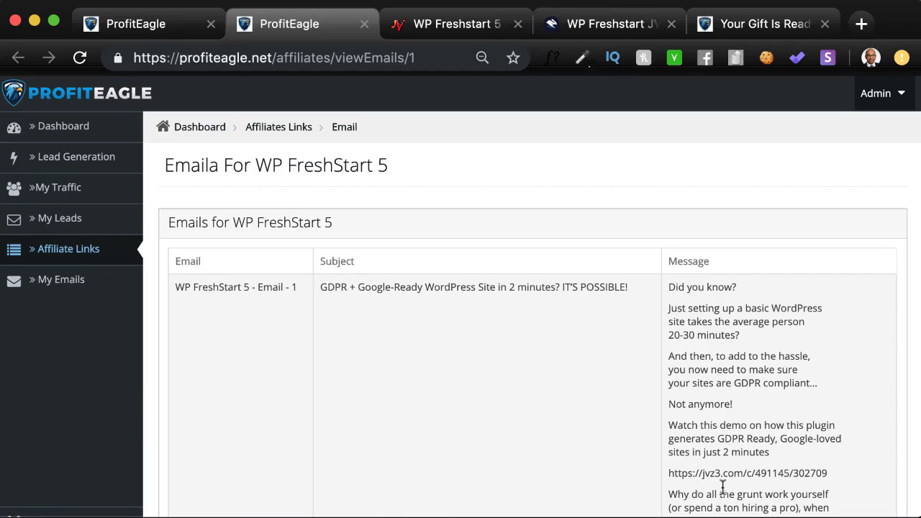
pyautogui.moveTo(840, 493)
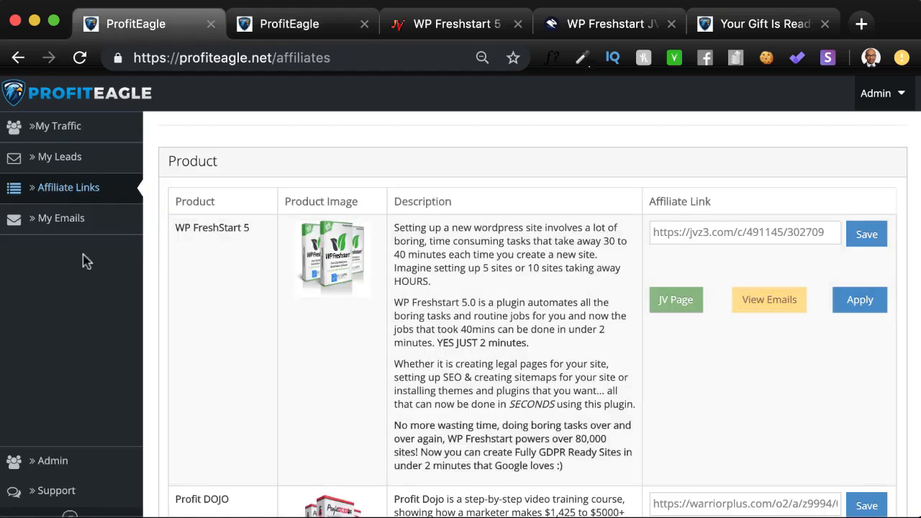
pyautogui.moveTo(60, 218)
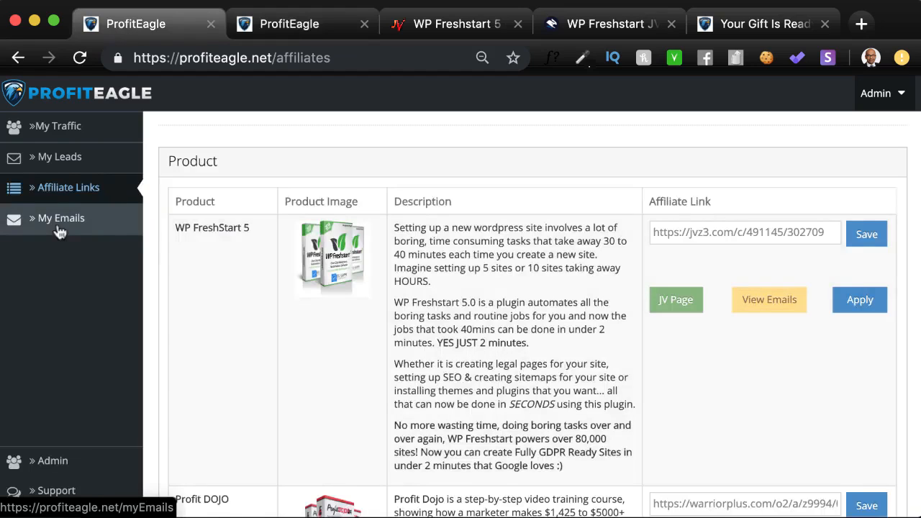
# On the My Emails page, set Promo 1 to TrafficZion and Promo 2 to Video Marketing Blaster.
pyautogui.click(61, 218)
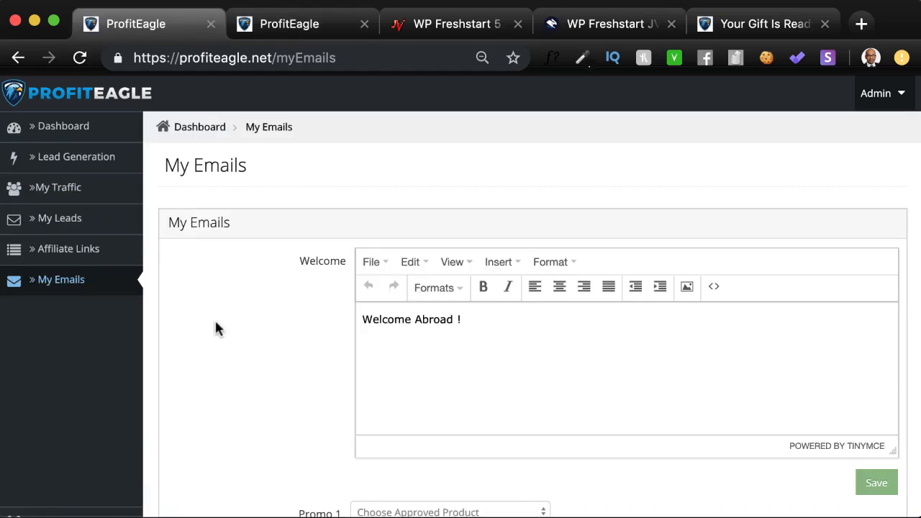
pyautogui.moveTo(471, 367)
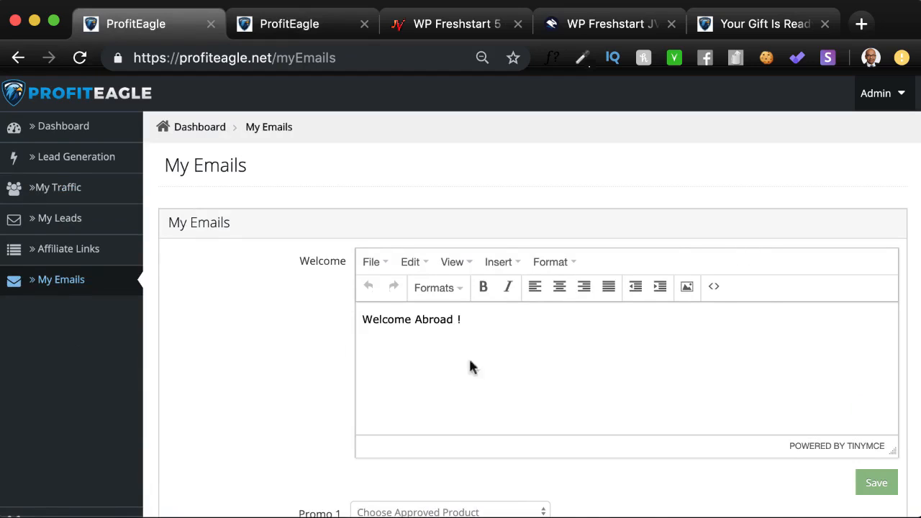
pyautogui.scroll(-3)
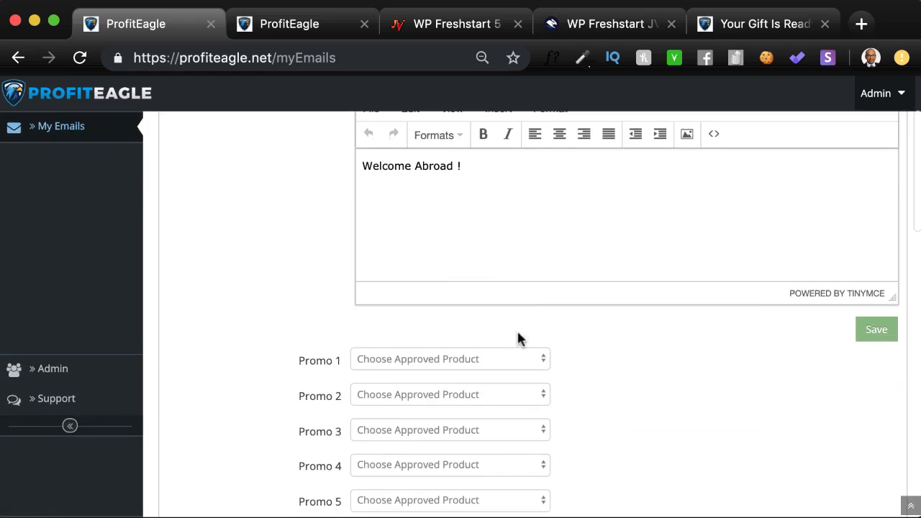
pyautogui.scroll(-3)
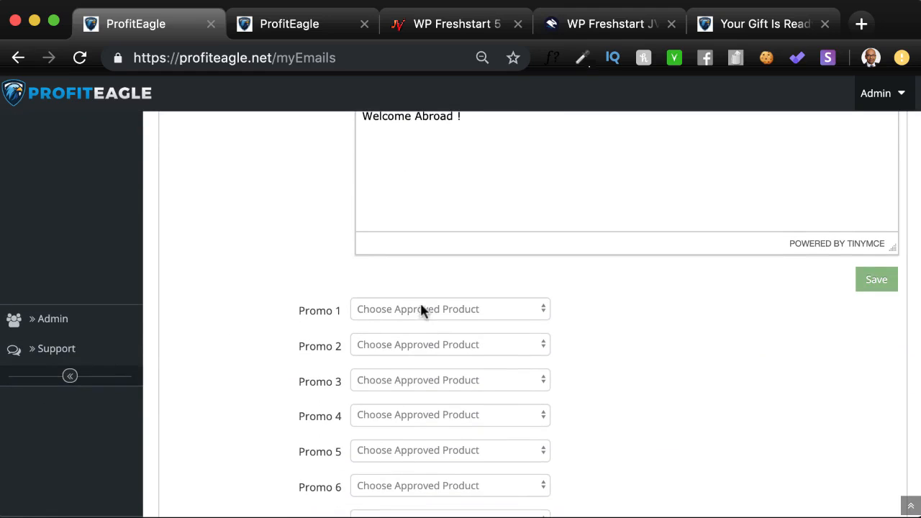
pyautogui.click(450, 309)
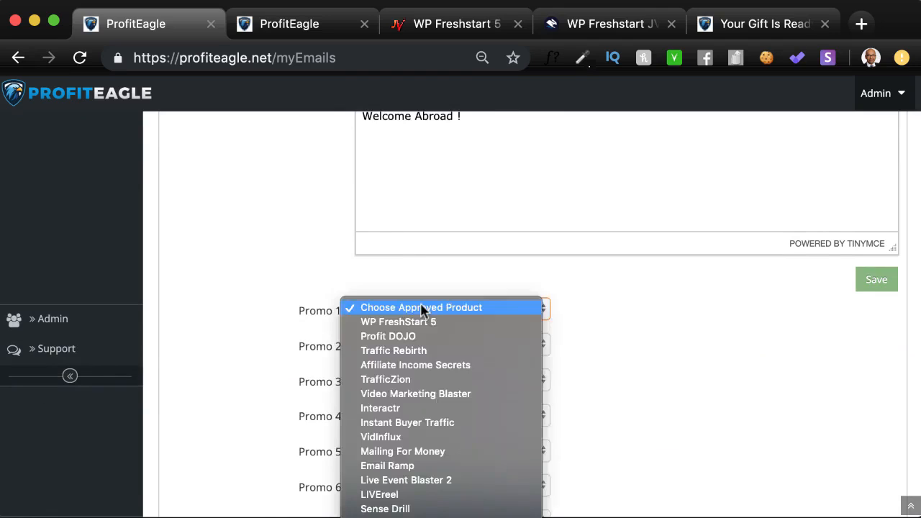
pyautogui.moveTo(398, 321)
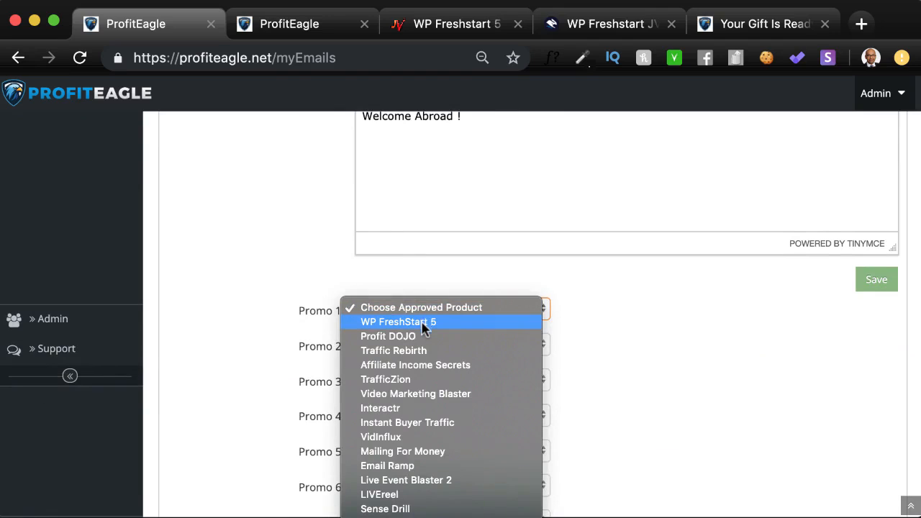
pyautogui.click(385, 379)
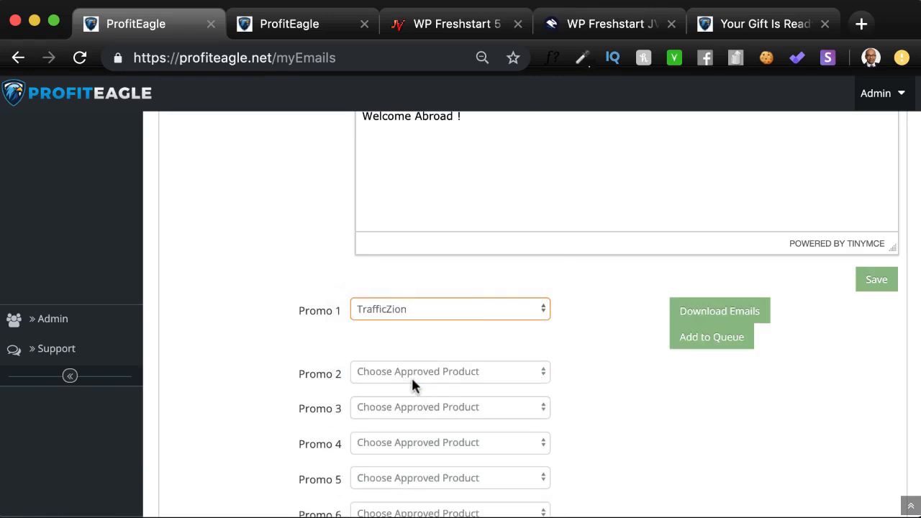
pyautogui.click(450, 372)
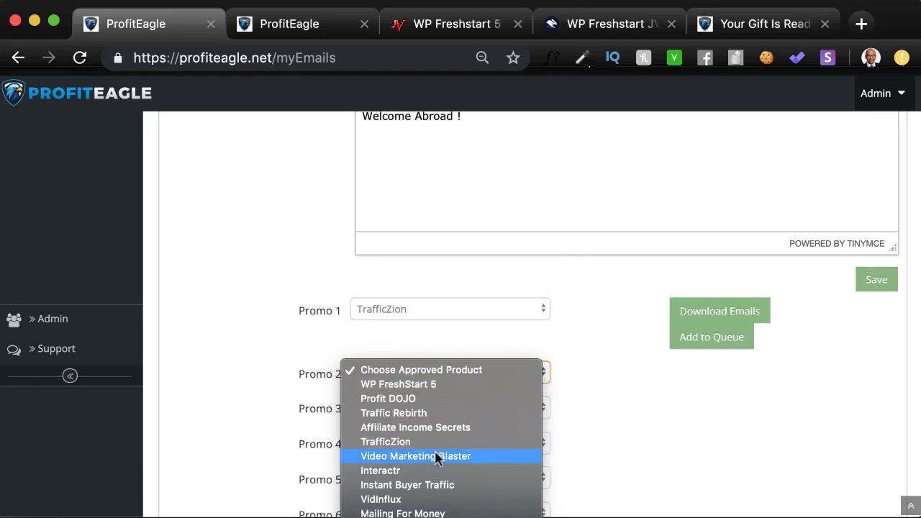
pyautogui.click(415, 455)
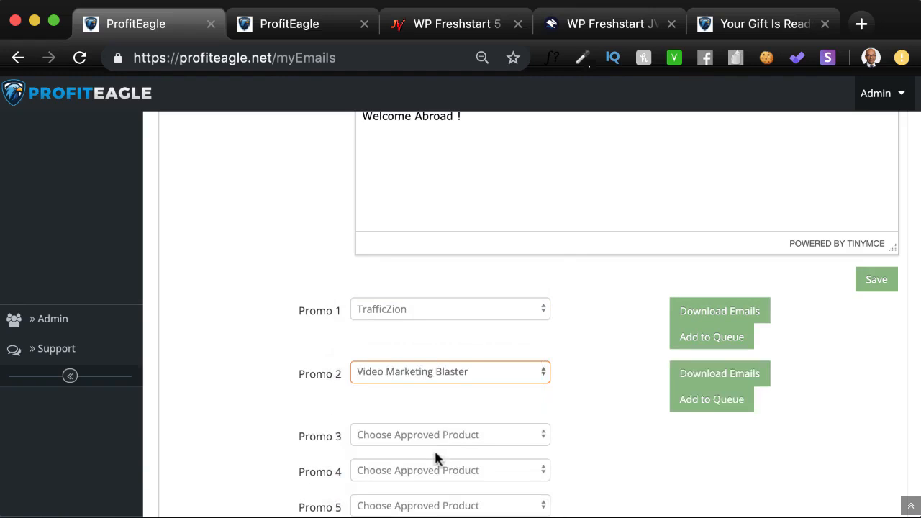
pyautogui.moveTo(393, 369)
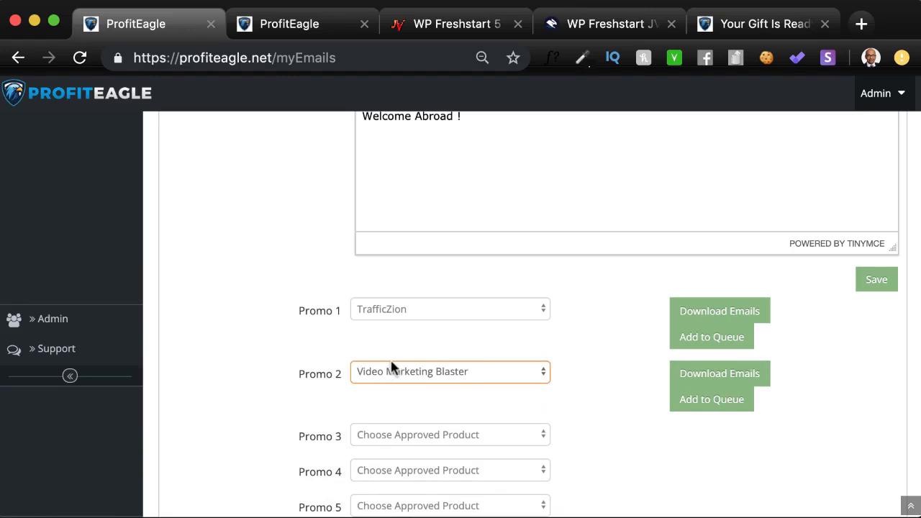
pyautogui.moveTo(877, 280)
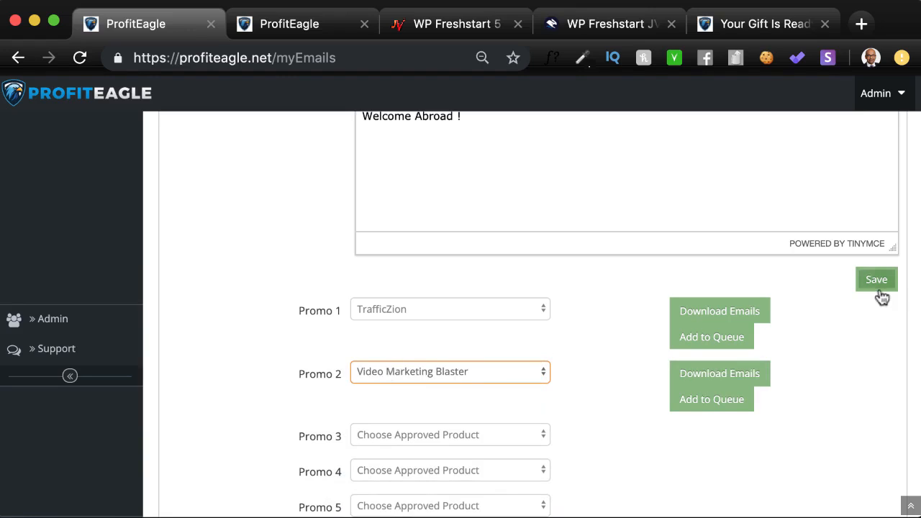
pyautogui.moveTo(561, 283)
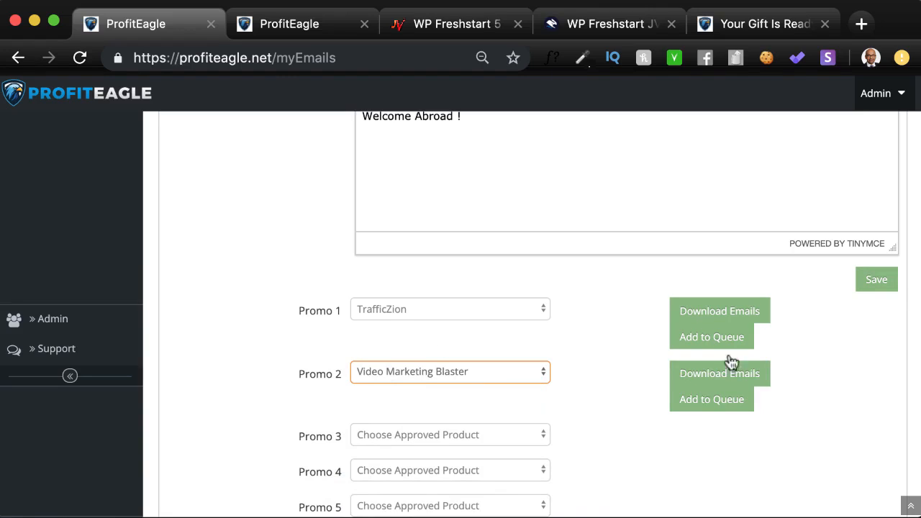
pyautogui.moveTo(586, 466)
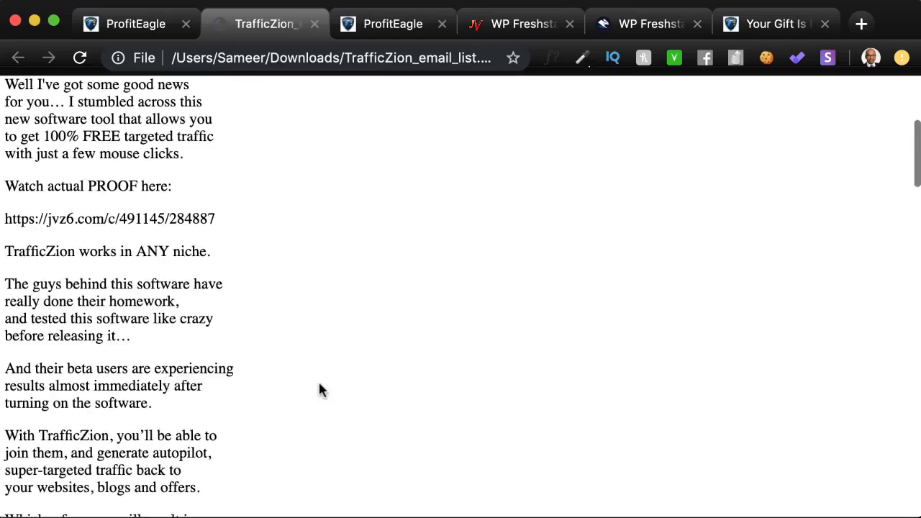
# Scroll through the Email 1 swipe copy in the downloaded TrafficZion email list.
pyautogui.scroll(-3)
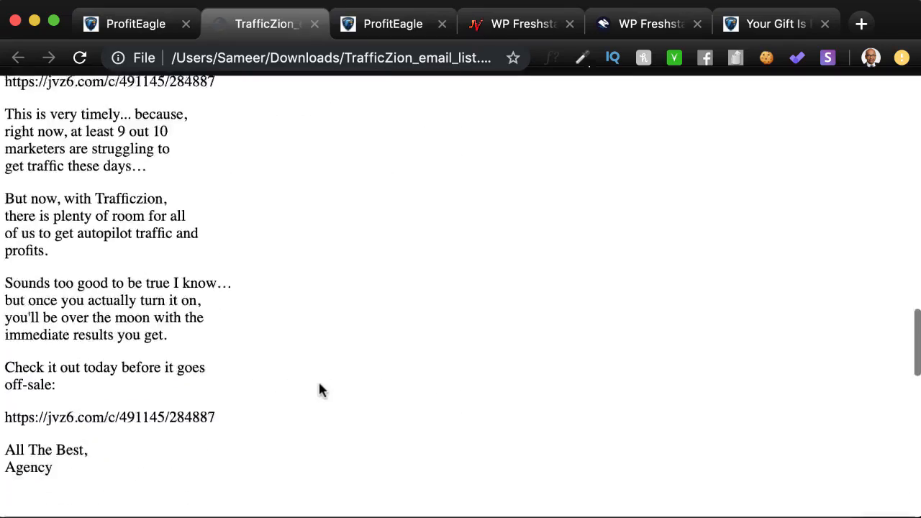
pyautogui.scroll(3)
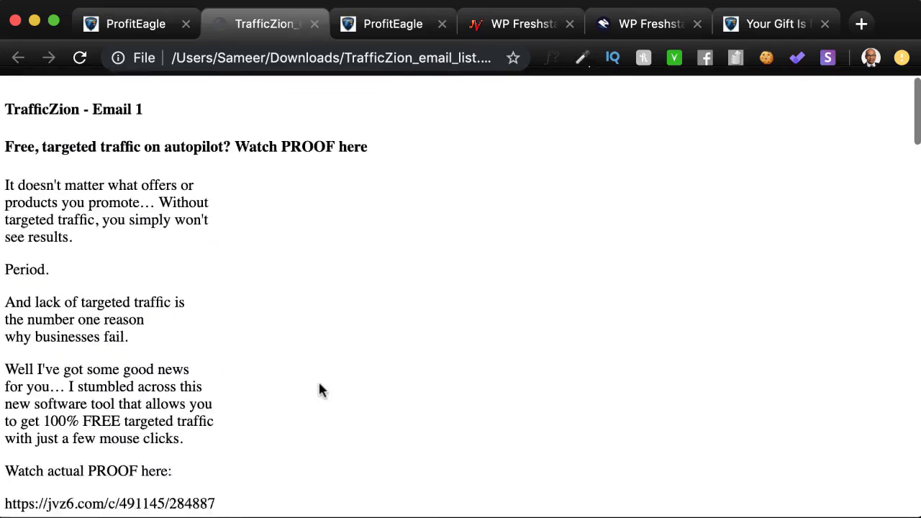
# Return to ProfitEagle, view the dashboard overview, then reach the Lead Magnets product grid.
pyautogui.click(135, 23)
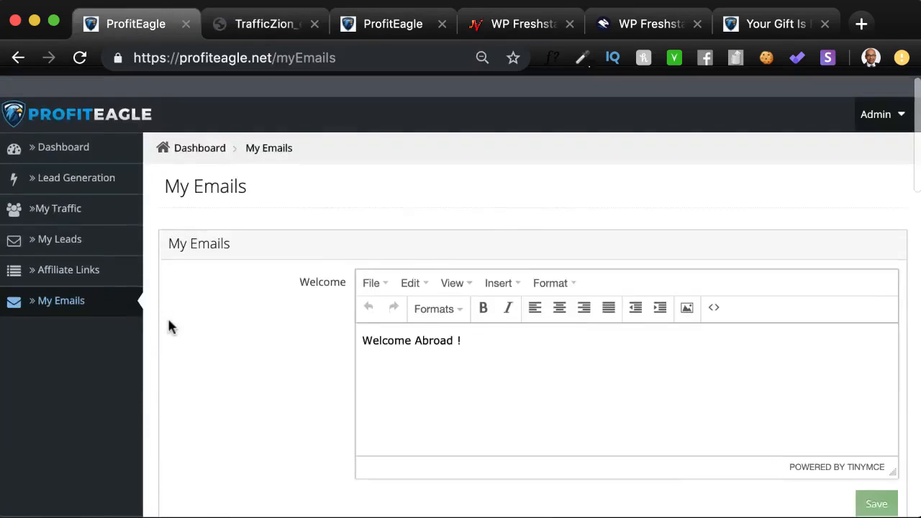
pyautogui.scroll(-3)
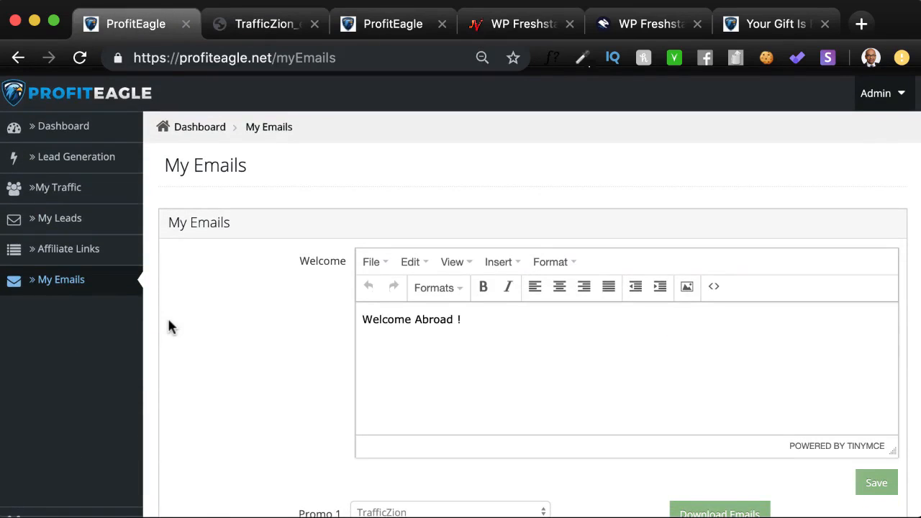
pyautogui.moveTo(76, 156)
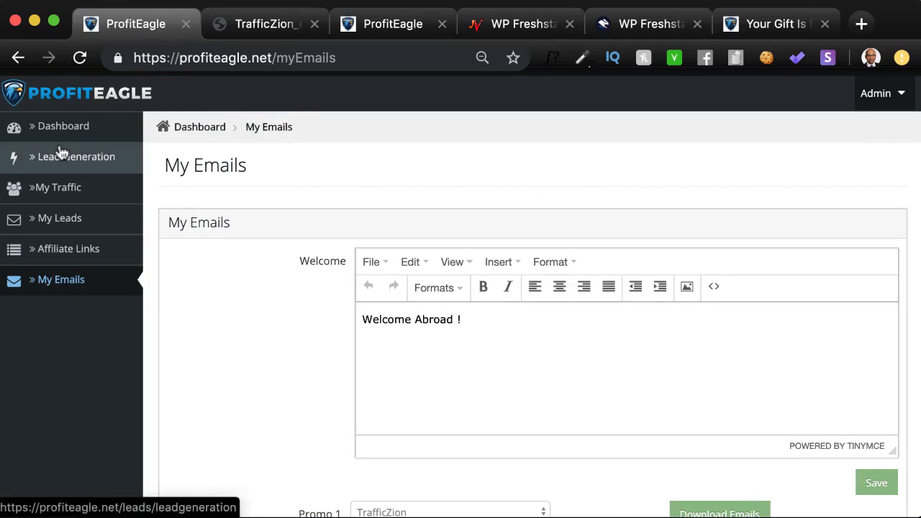
pyautogui.click(63, 126)
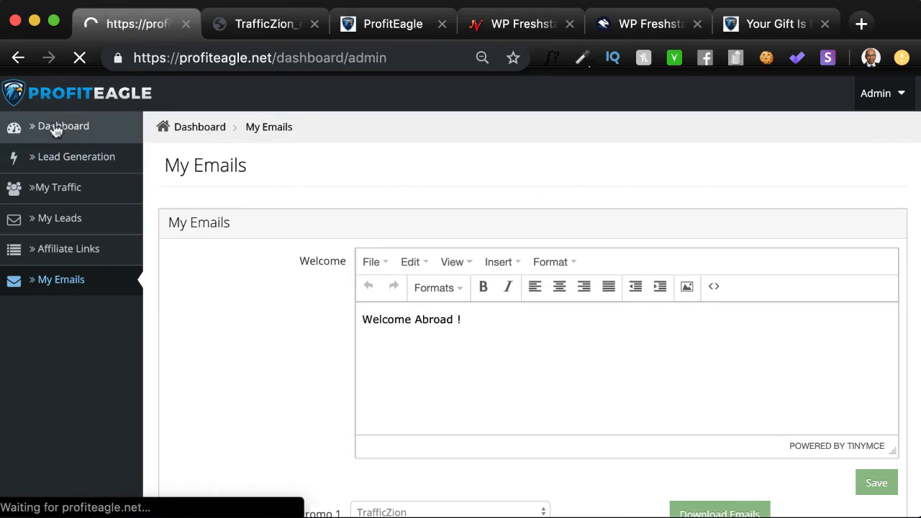
pyautogui.click(62, 126)
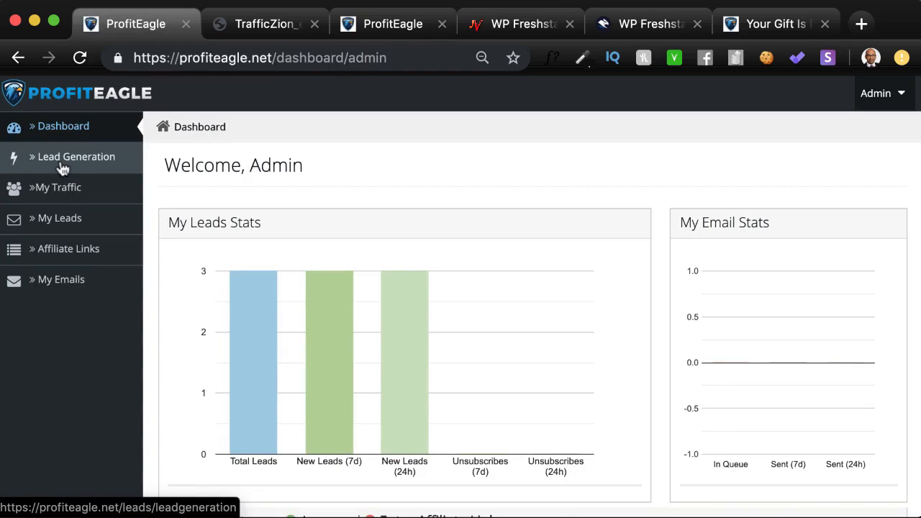
pyautogui.moveTo(56, 187)
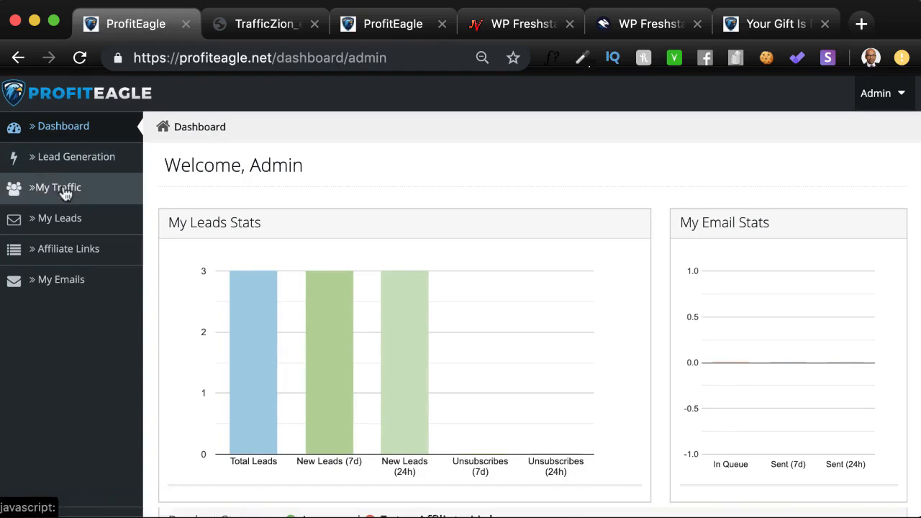
pyautogui.click(75, 156)
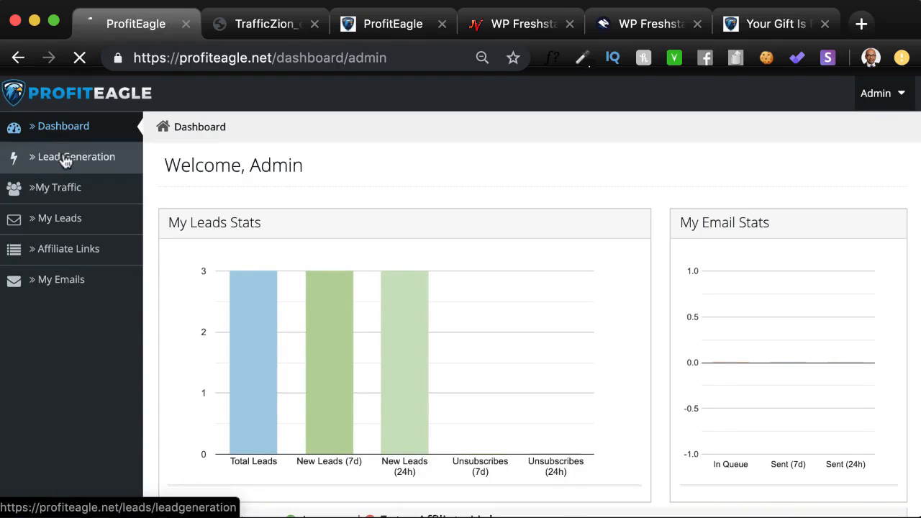
pyautogui.click(75, 156)
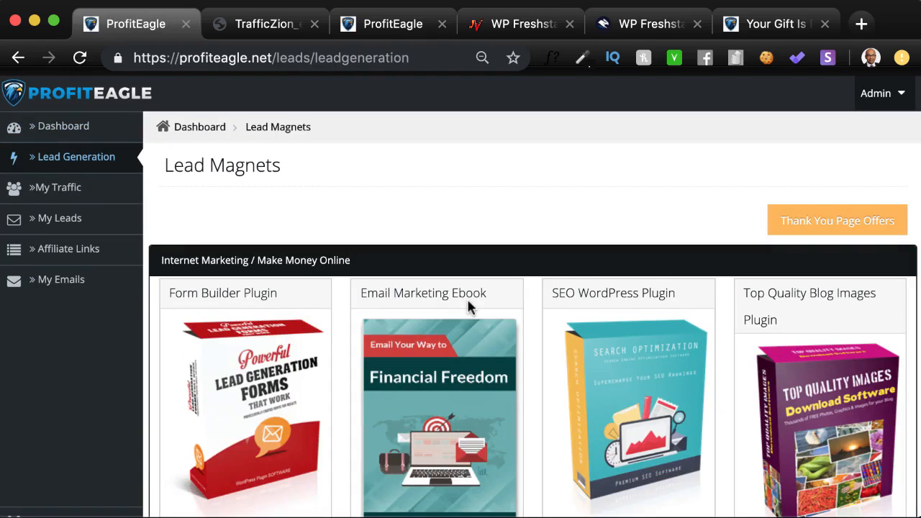